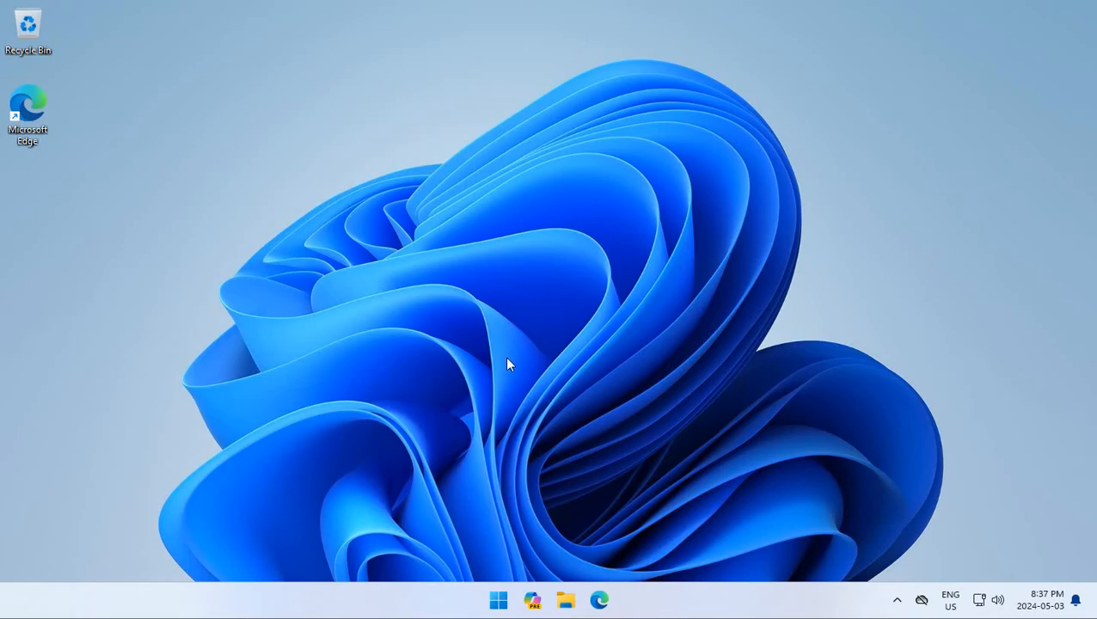
mouse_move(532, 600)
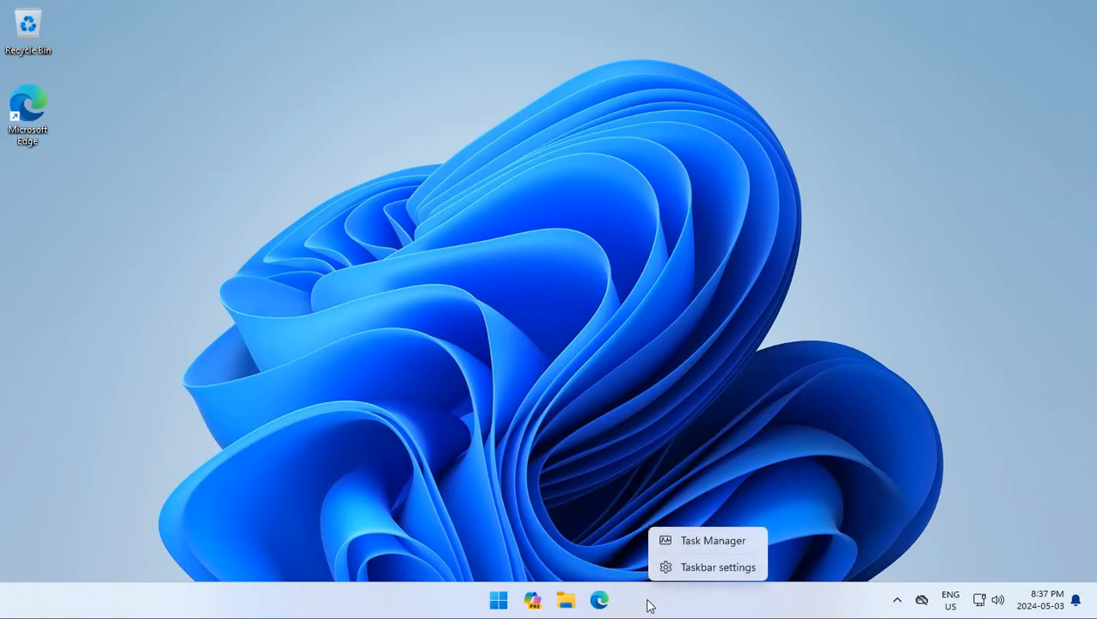
Switch off the Copilot (preview) toggle in Taskbar settings, then close Settings.
left_click(716, 566)
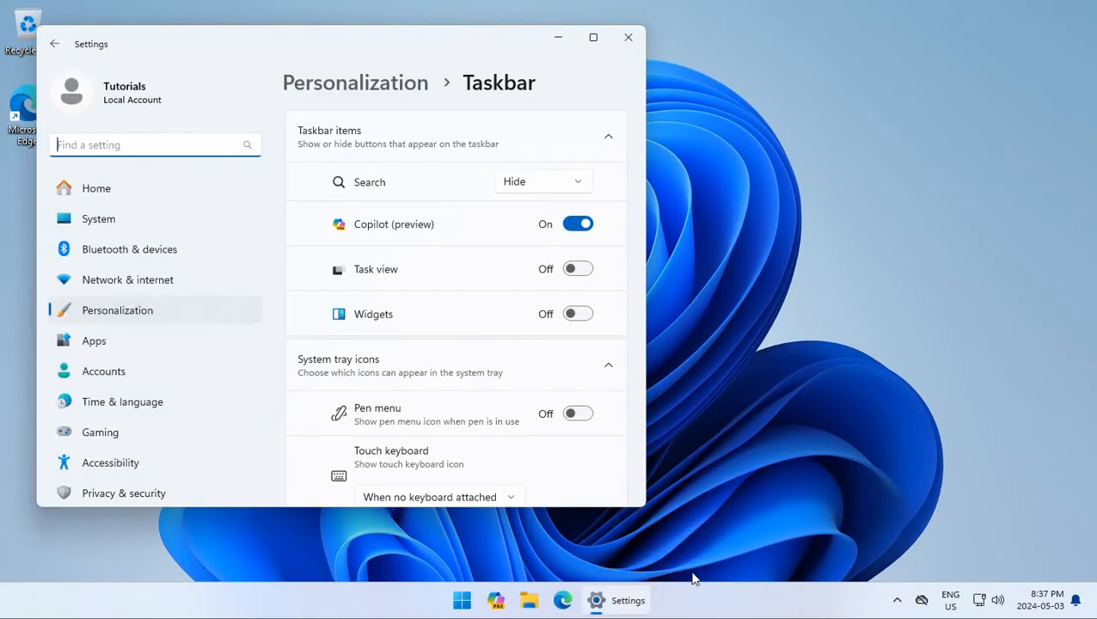
left_click(577, 224)
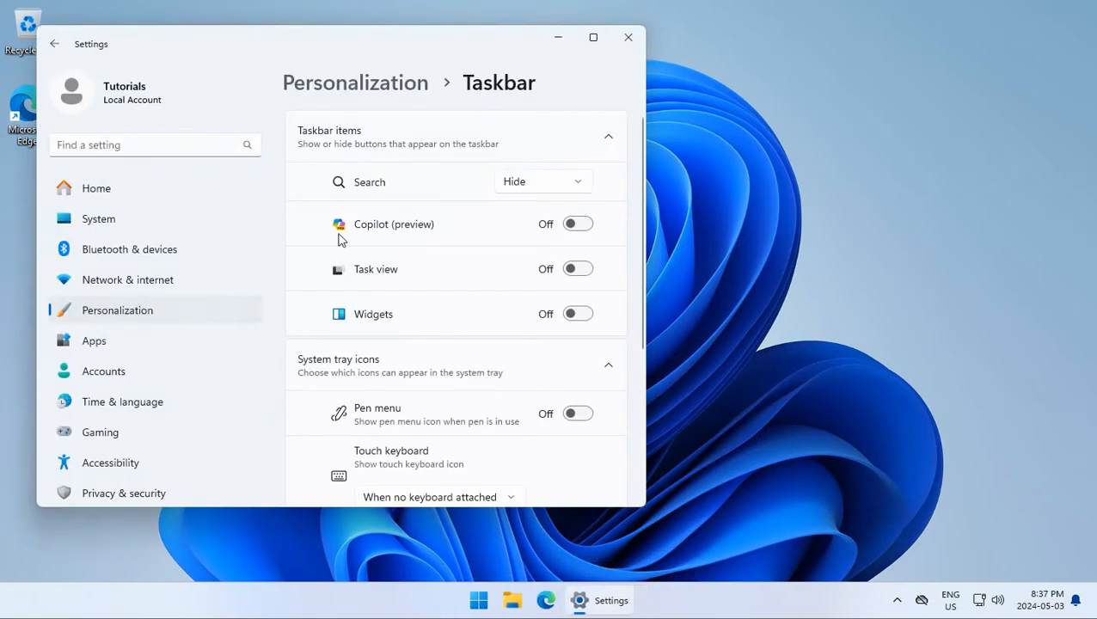
left_click(627, 37)
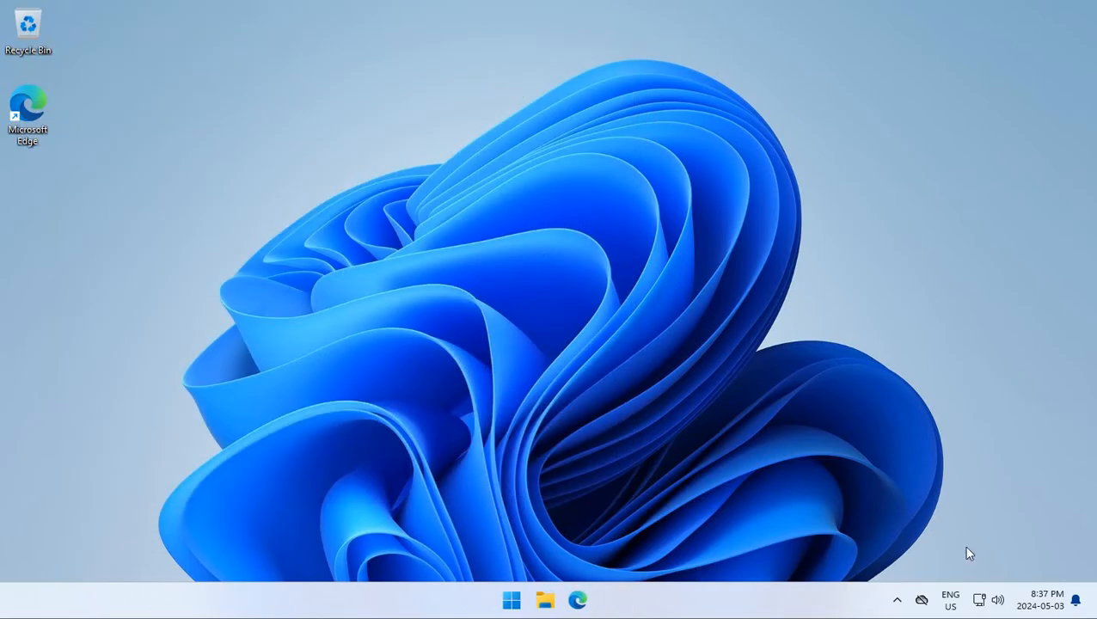
mouse_move(921, 600)
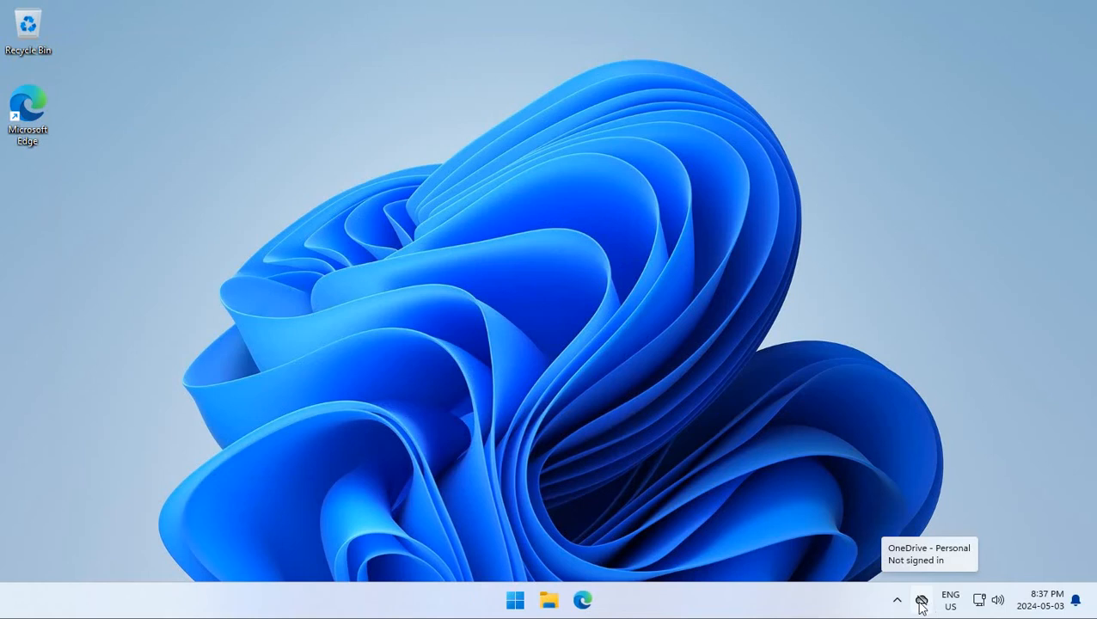
mouse_move(900, 606)
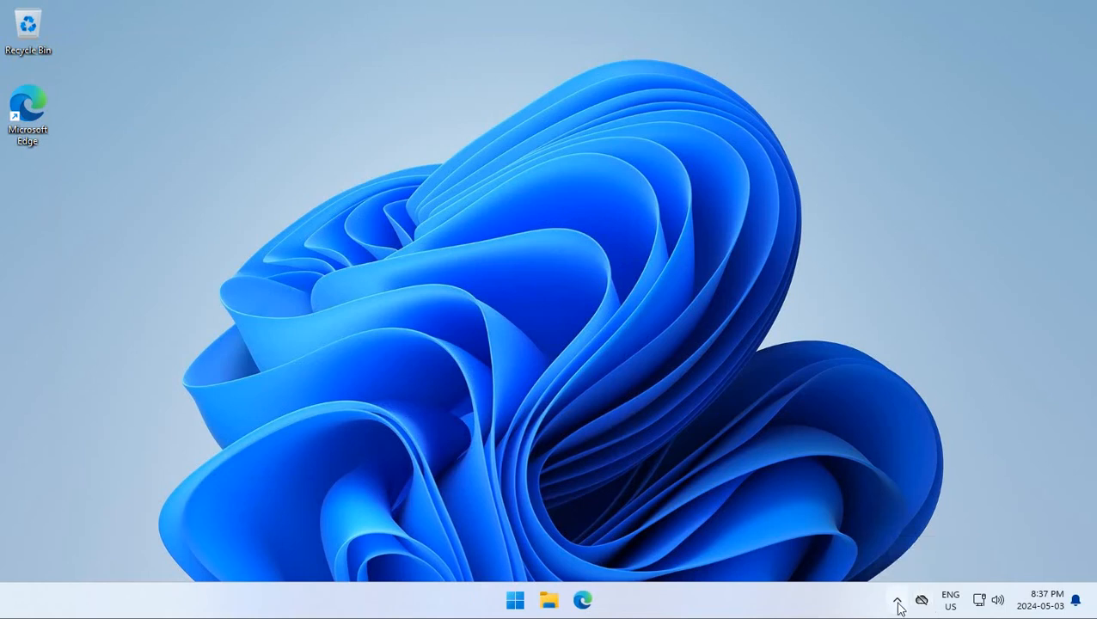
Expand the system tray's hidden icons overflow to show Microsoft Teams.
left_click(898, 599)
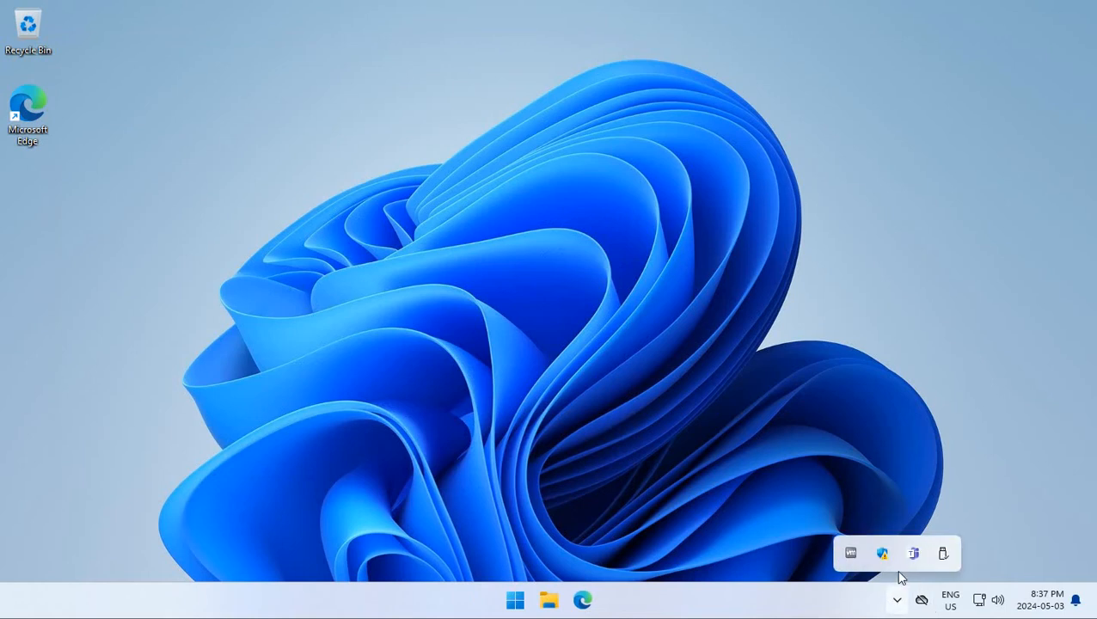
mouse_move(914, 553)
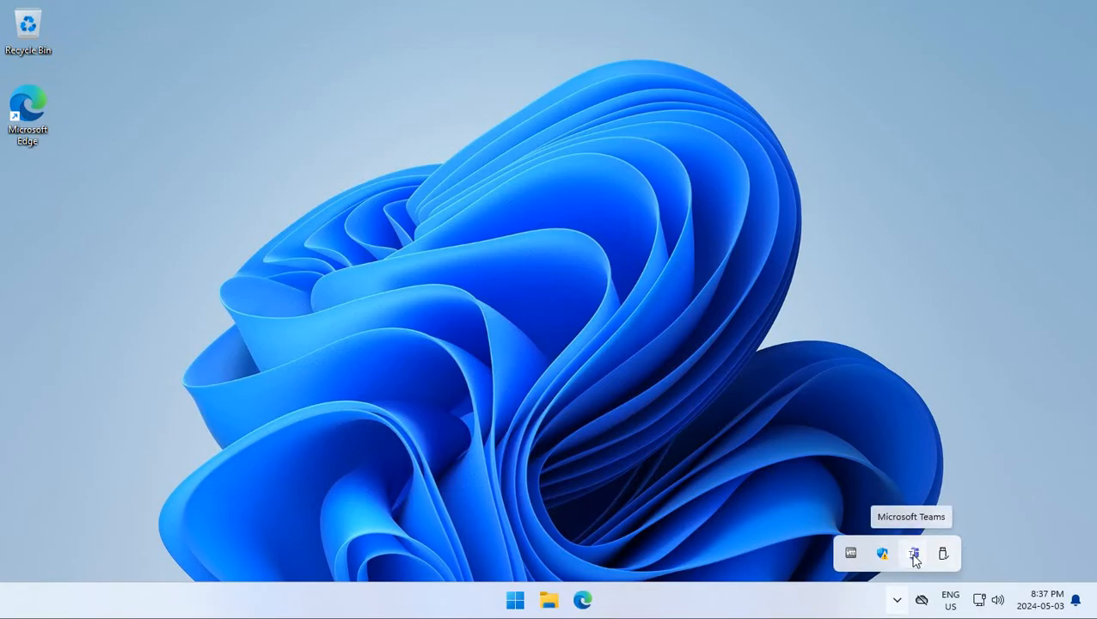
mouse_move(553, 589)
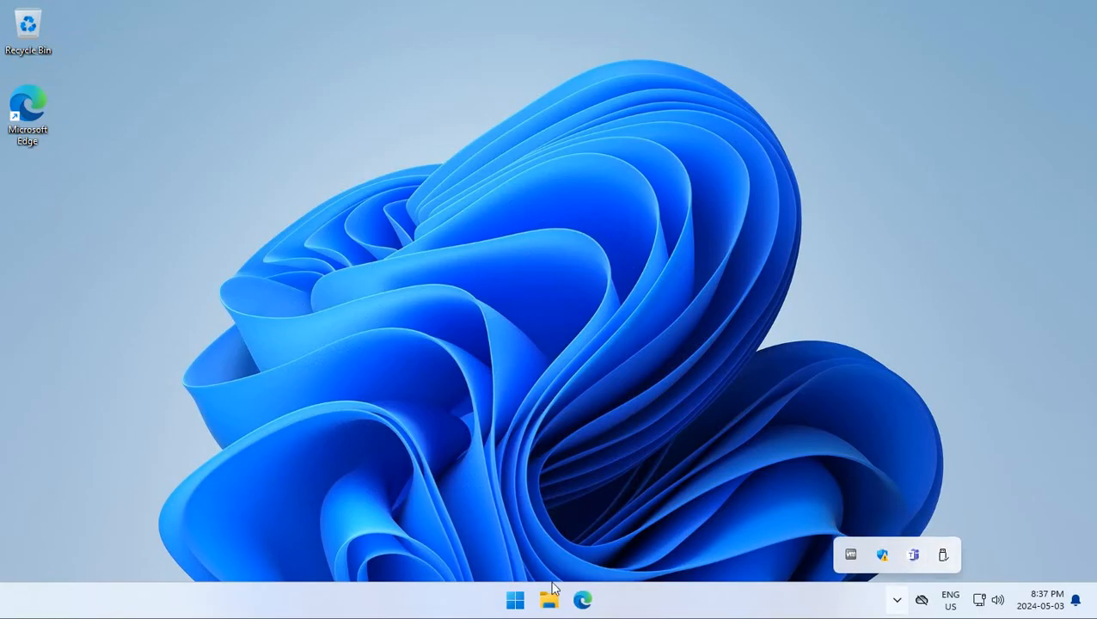
Search Start for 'teams' and uninstall Microsoft Teams, confirming the prompt.
left_click(514, 599)
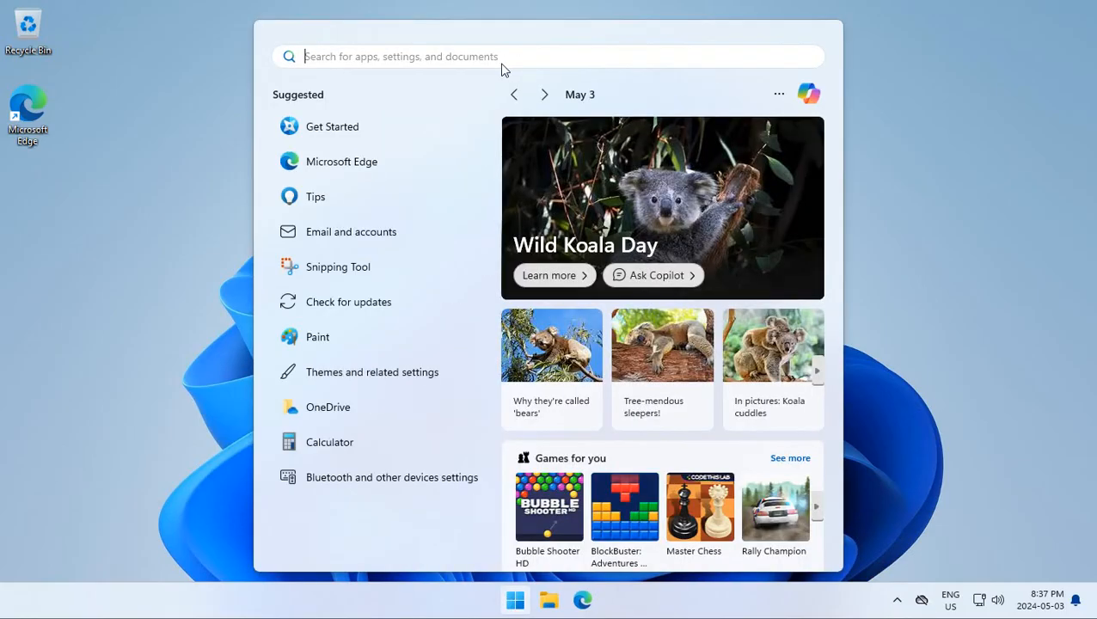
type("t")
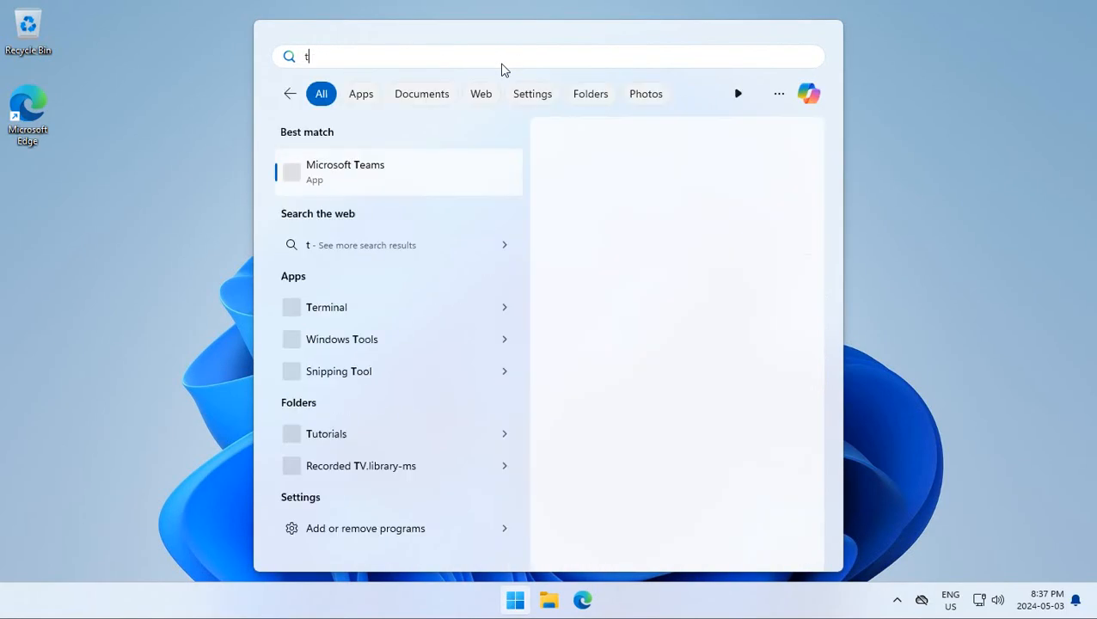
type("eams")
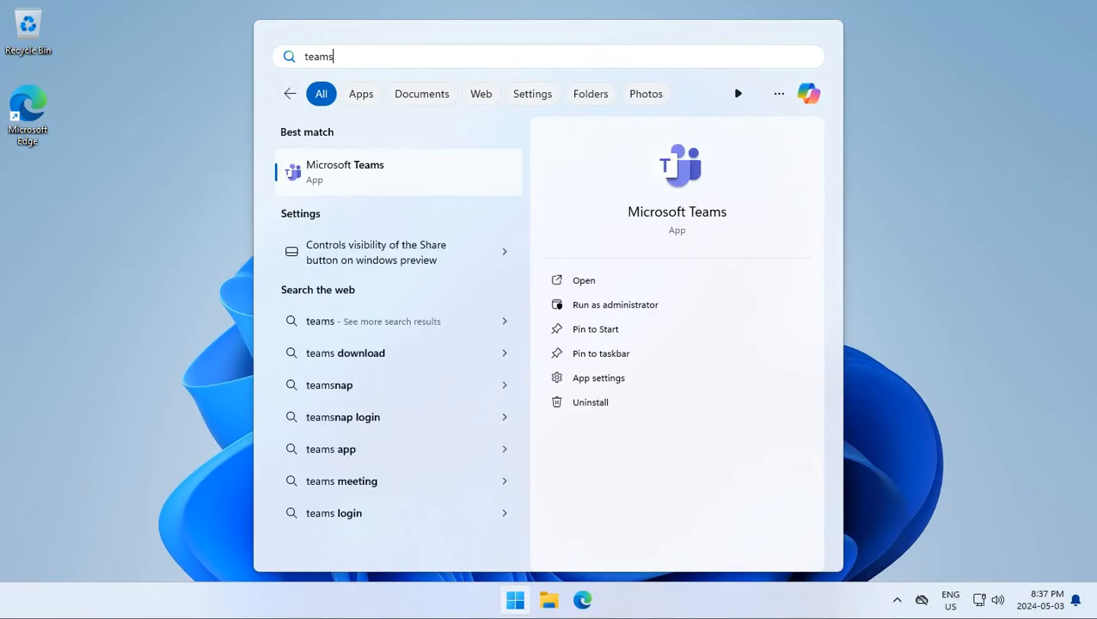
right_click(344, 171)
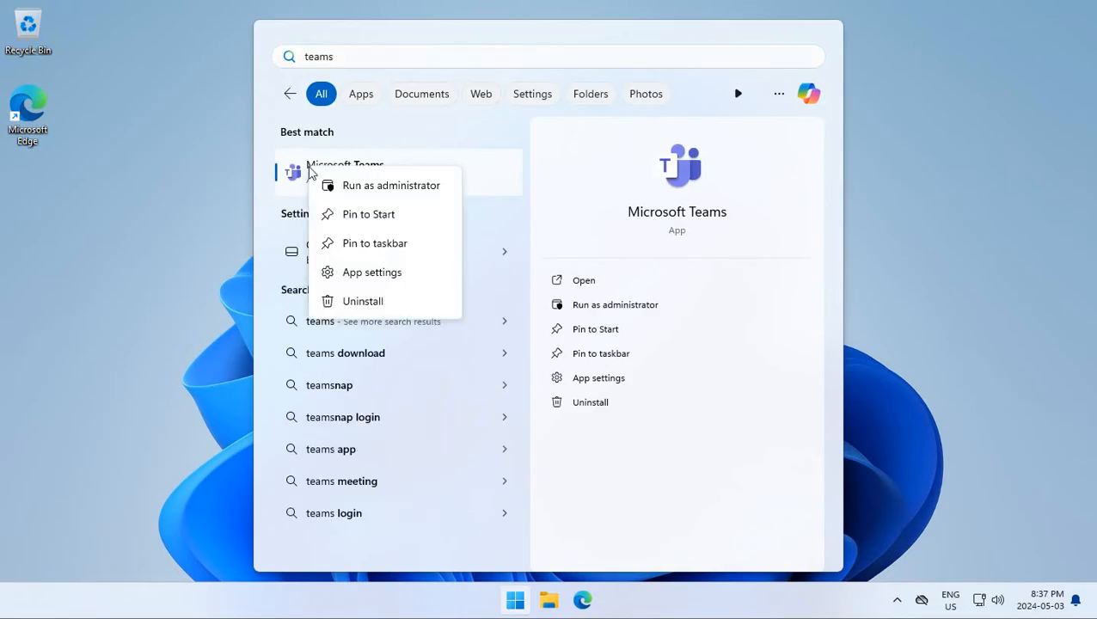
left_click(362, 301)
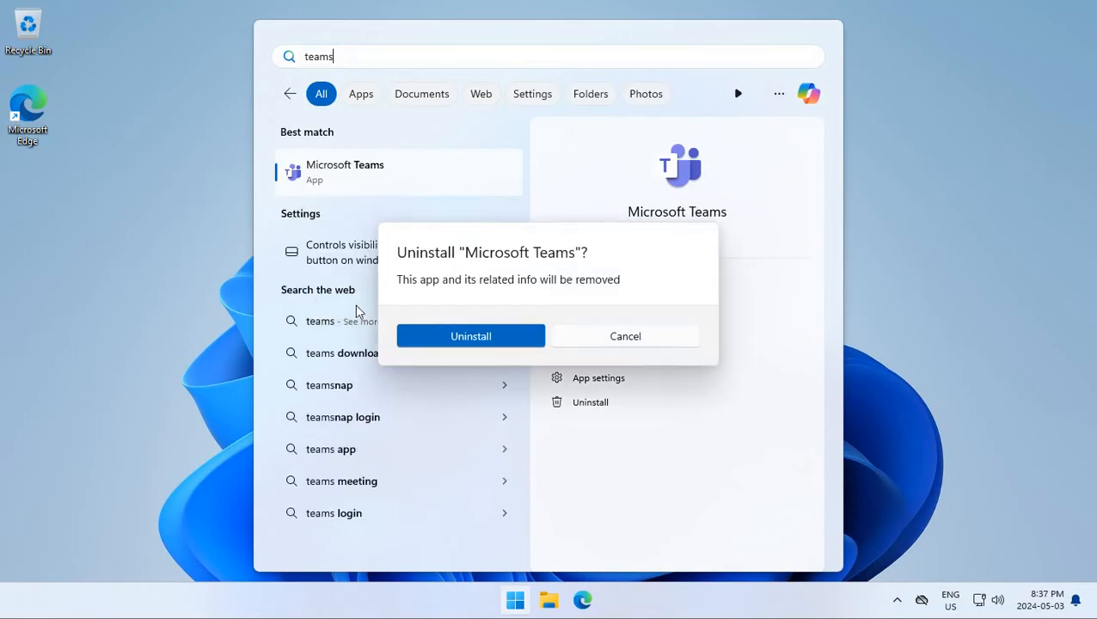
mouse_move(470, 335)
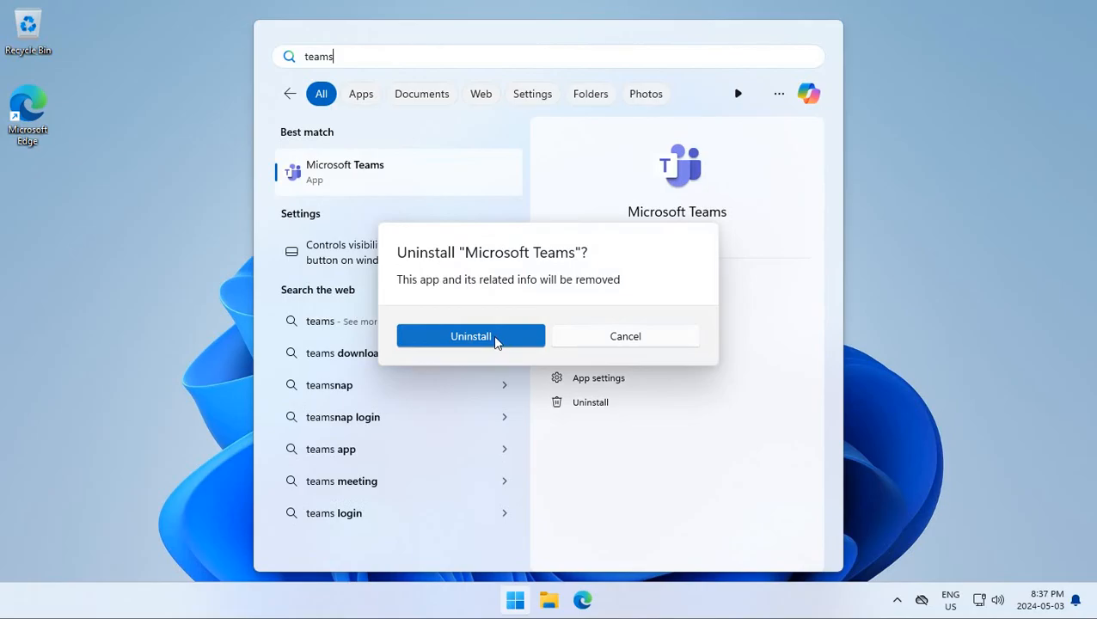
left_click(625, 336)
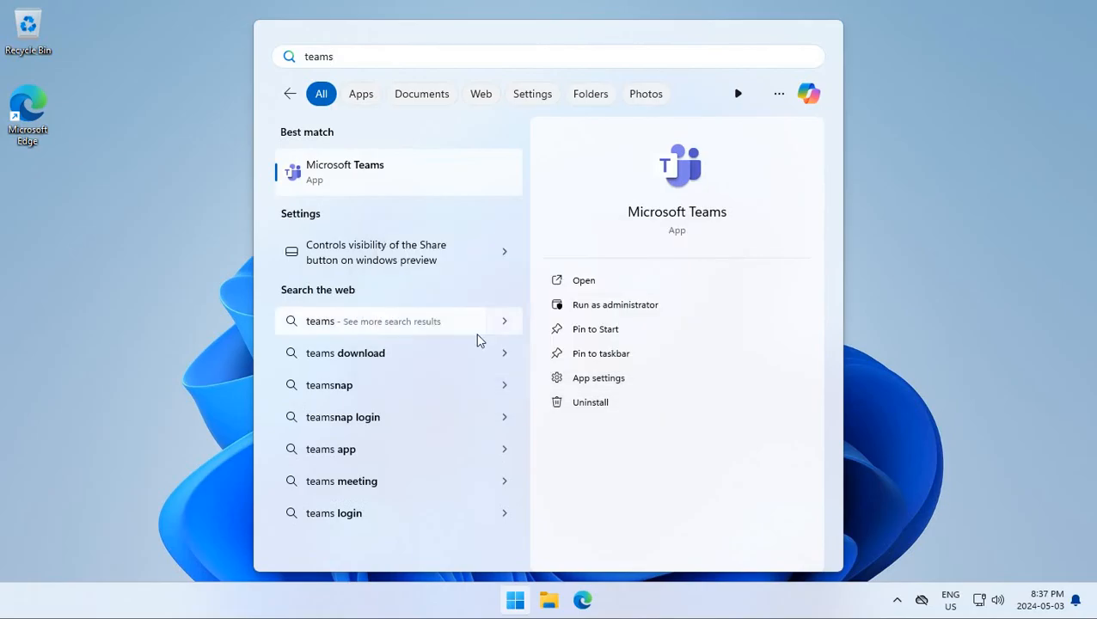
mouse_move(479, 249)
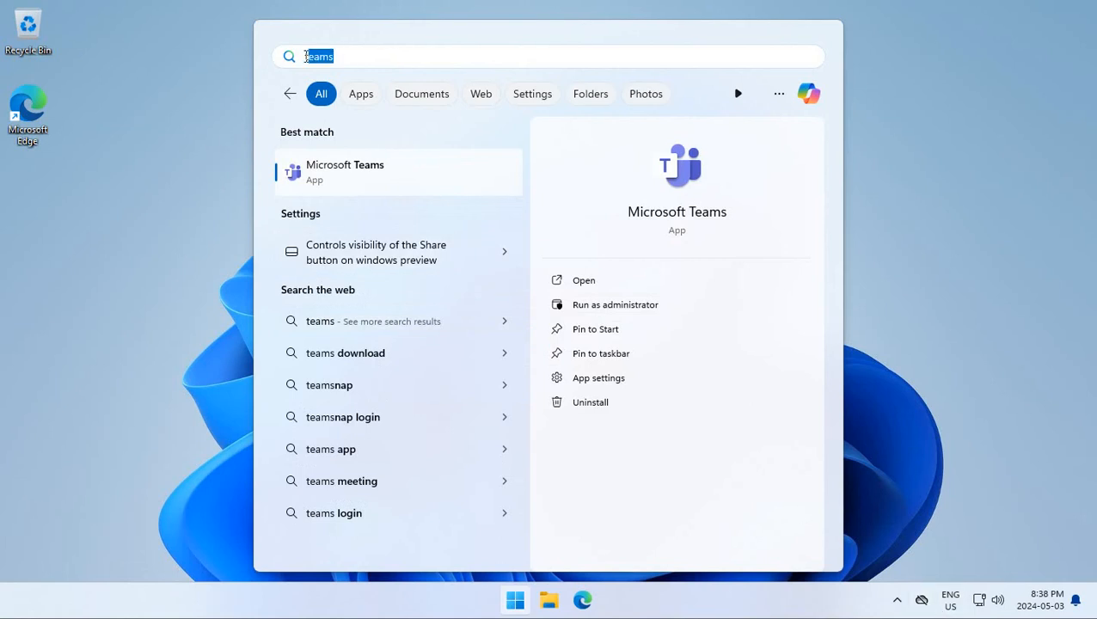
Search Start for 'onedrive' and choose Uninstall on the OneDrive result.
type("onedrive")
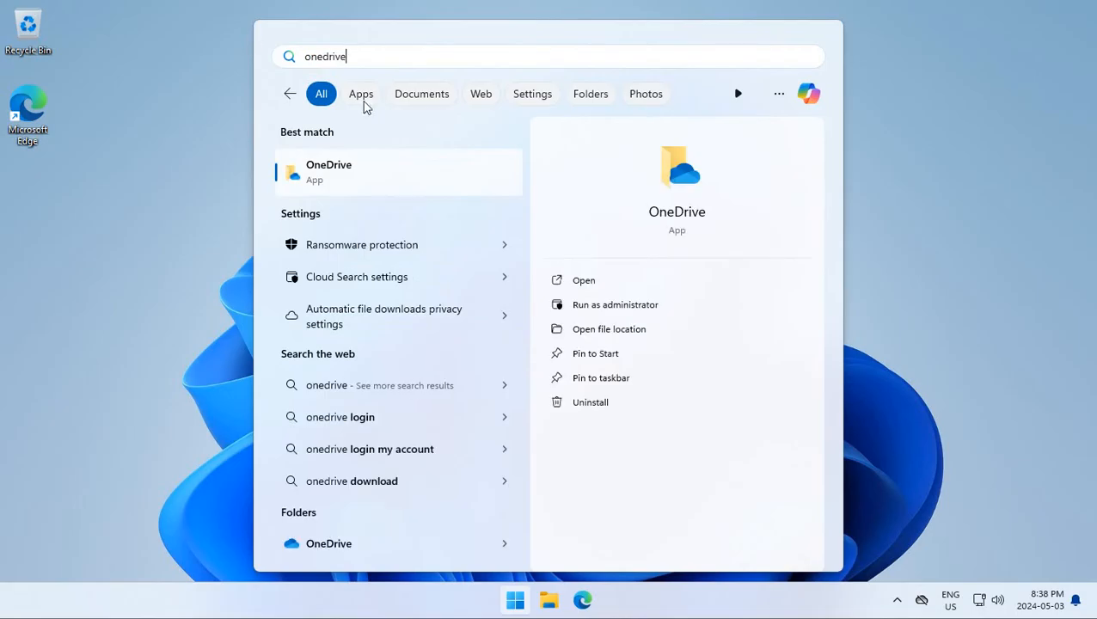
right_click(361, 171)
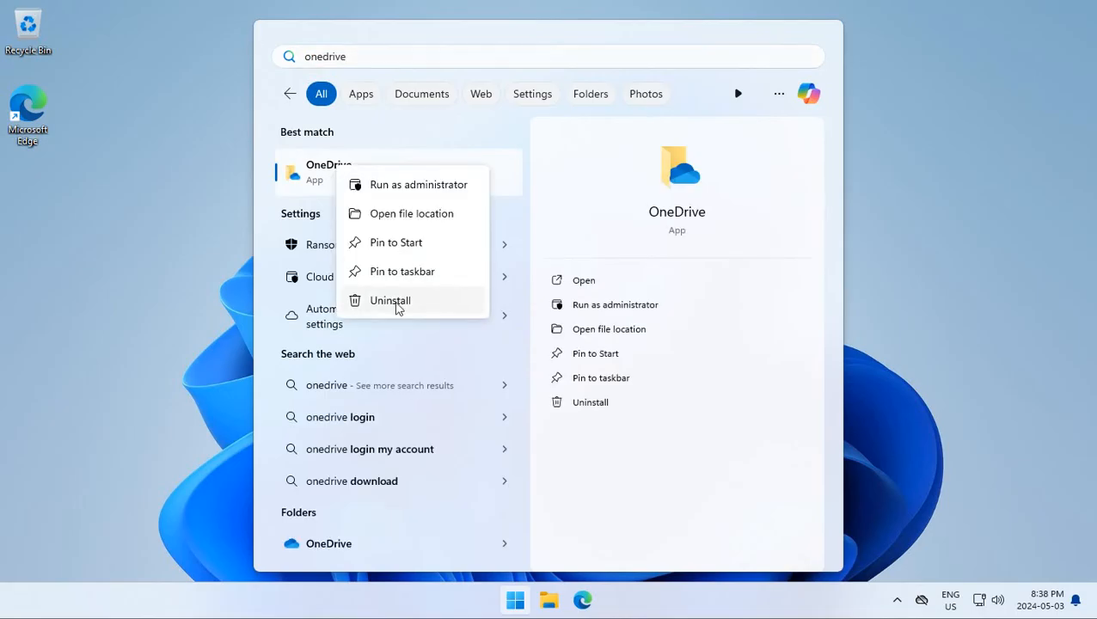
left_click(389, 300)
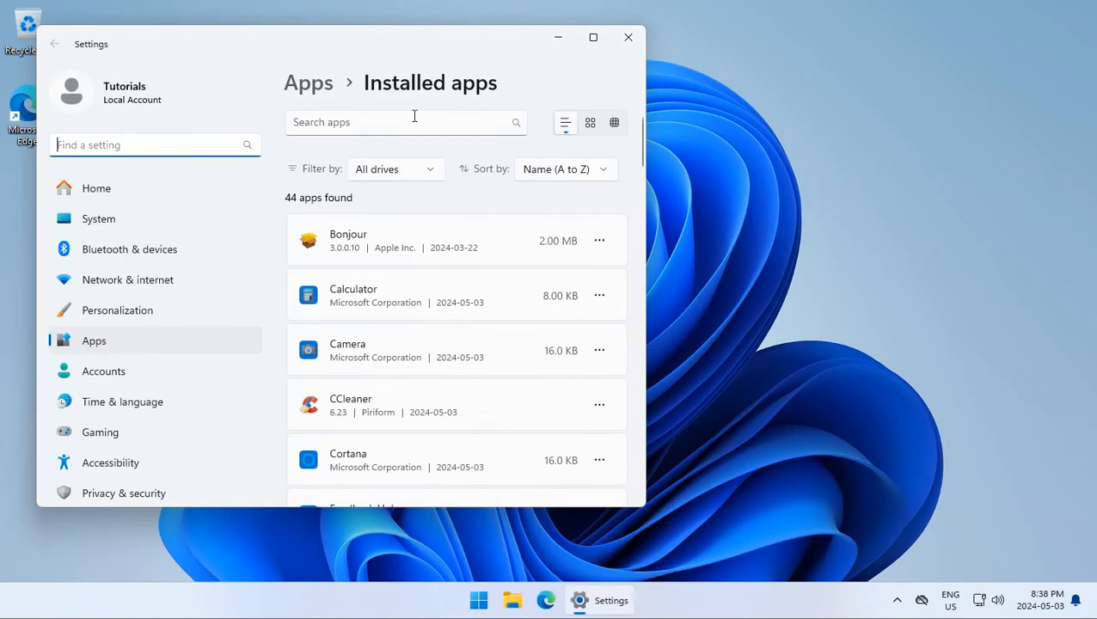
mouse_move(475, 238)
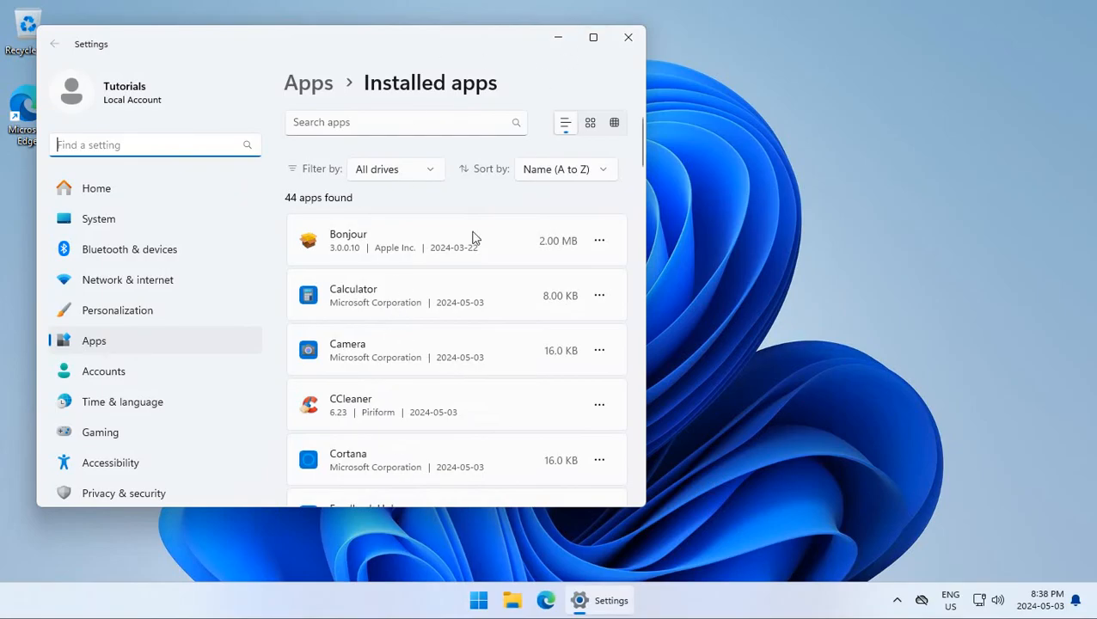
In the maximized Installed apps list, choose Uninstall from Microsoft OneDrive's ⋯ menu.
left_click(592, 37)
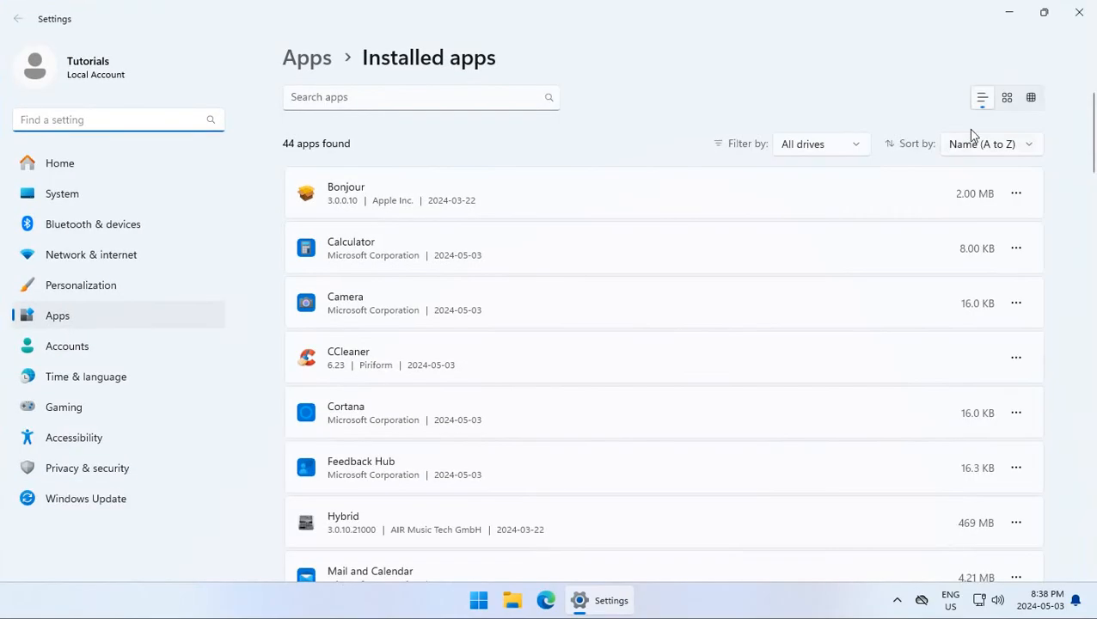
scroll("up", 3)
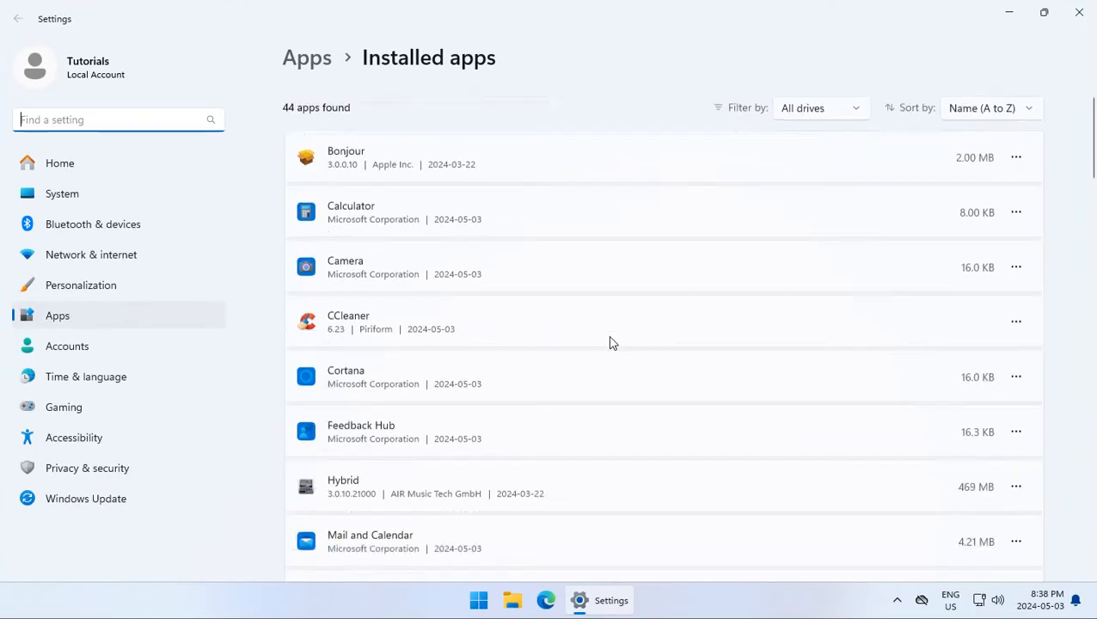
scroll("down", 3)
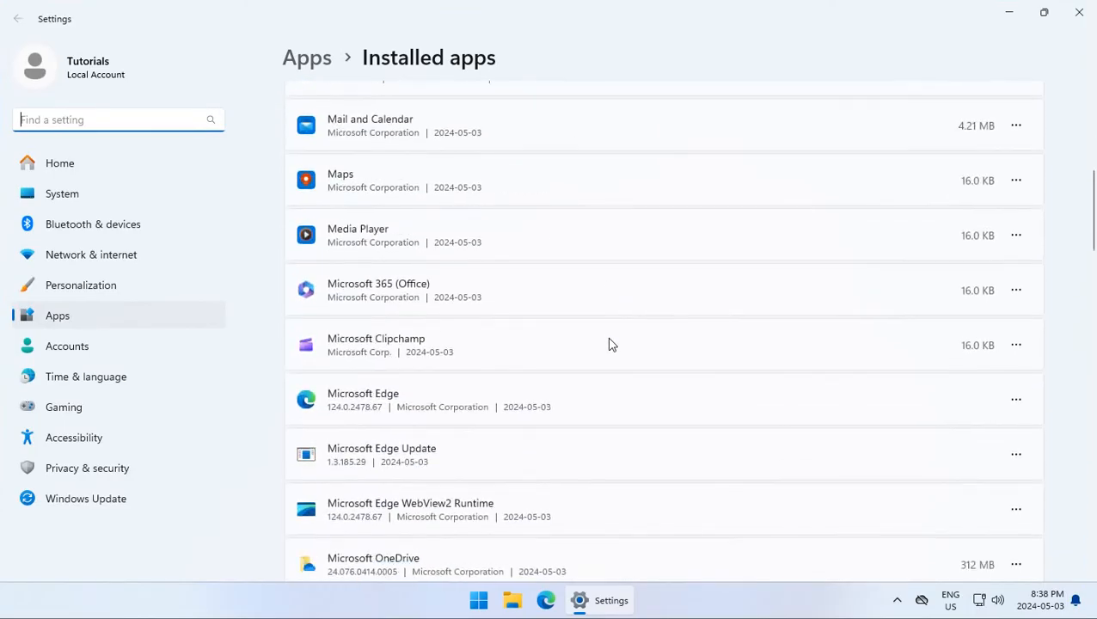
scroll("down", 3)
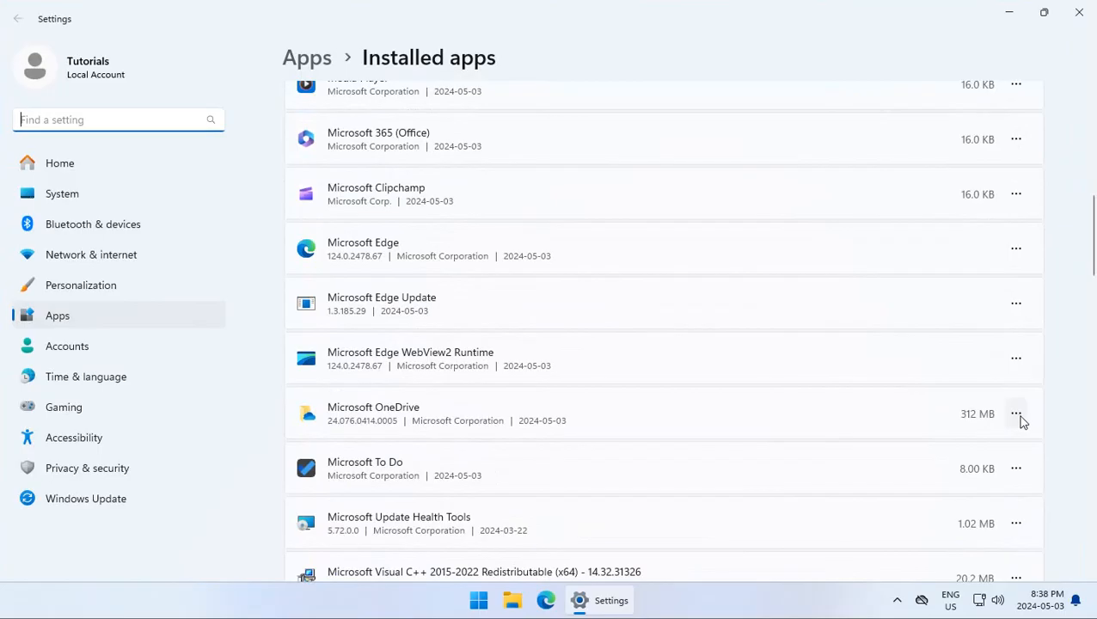
left_click(1016, 413)
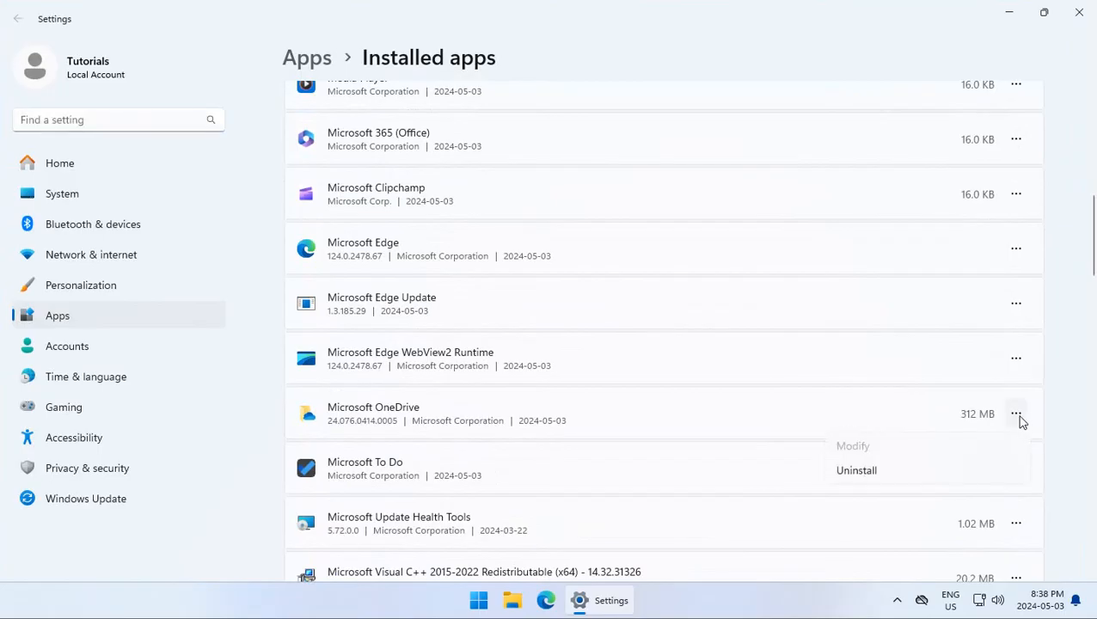
mouse_move(856, 470)
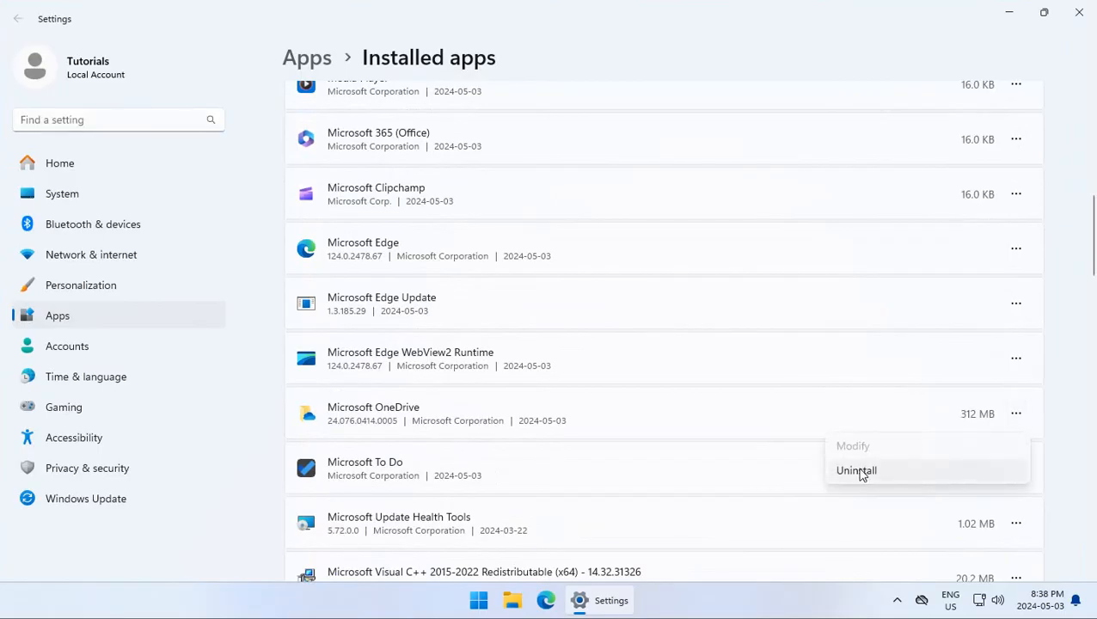
left_click(855, 471)
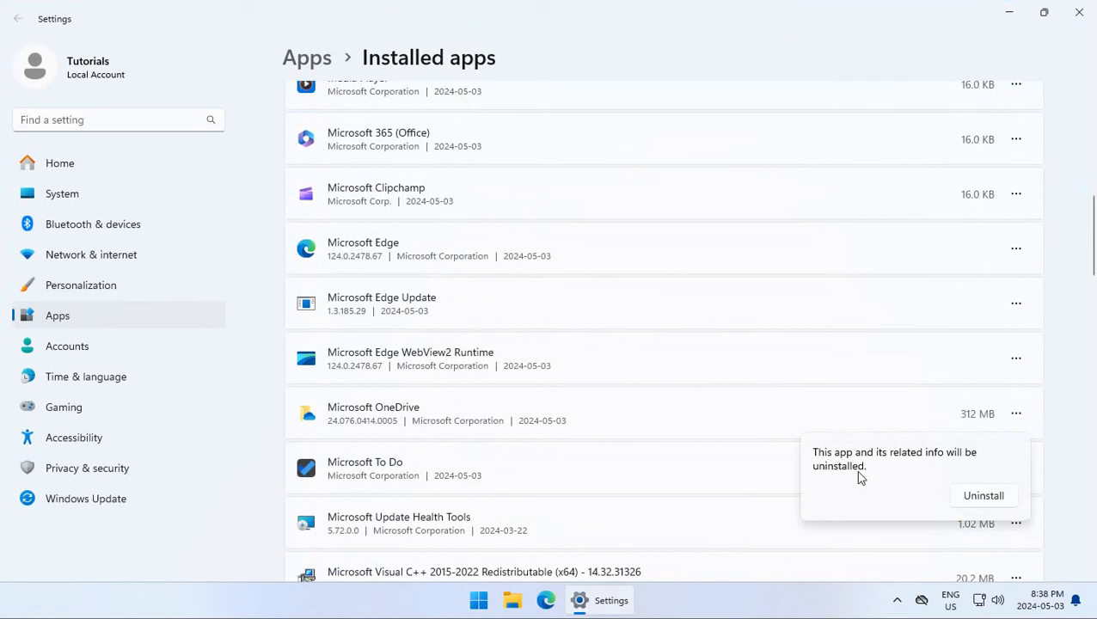
mouse_move(890, 465)
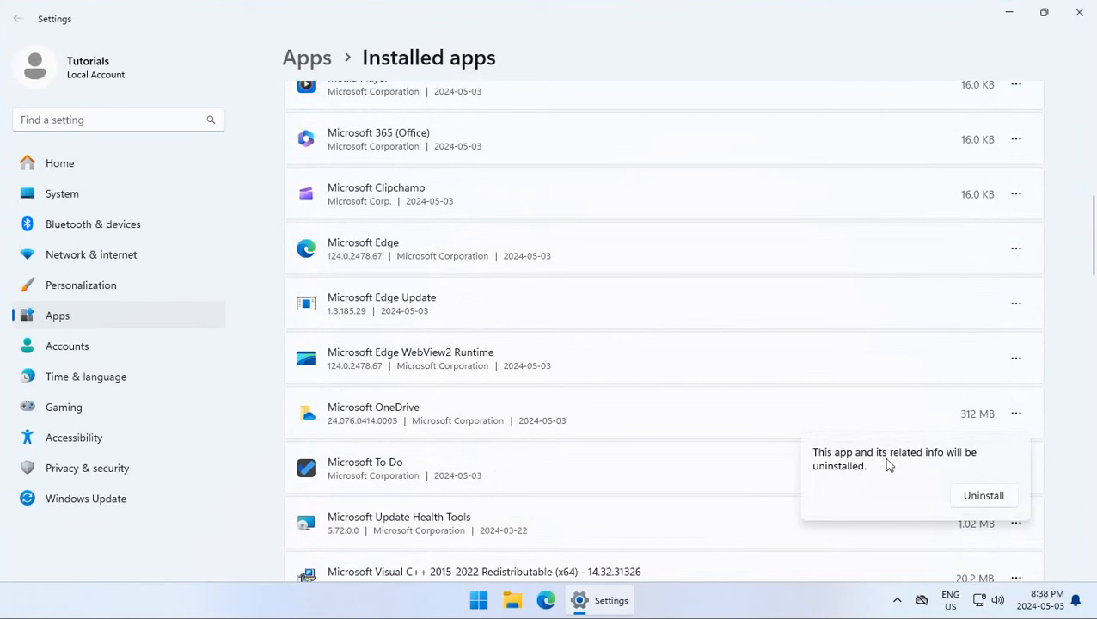
mouse_move(982, 501)
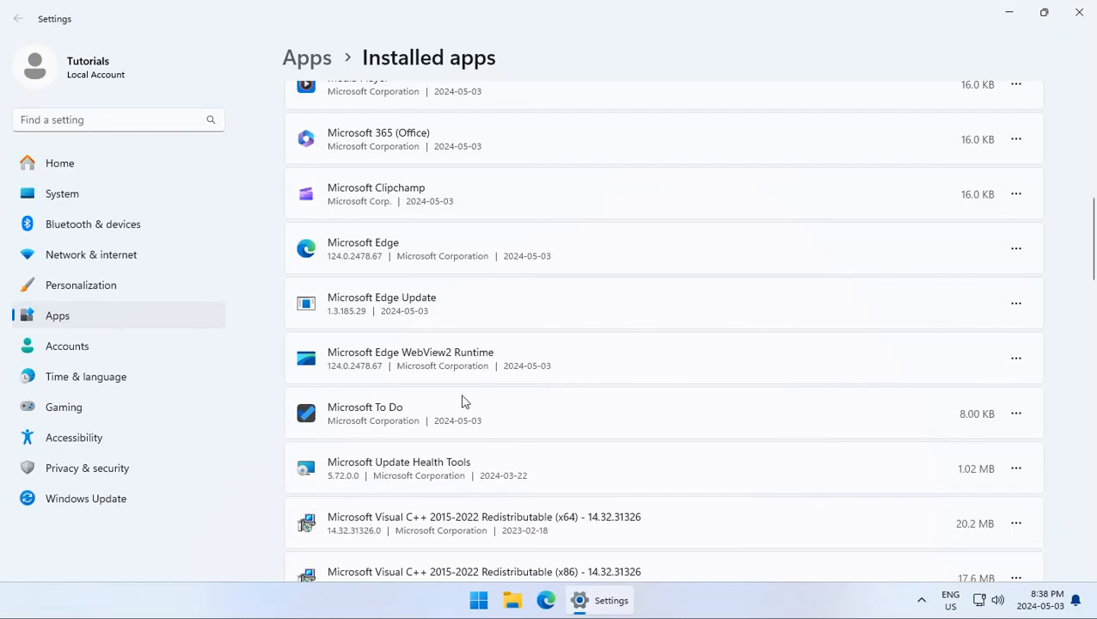
mouse_move(472, 500)
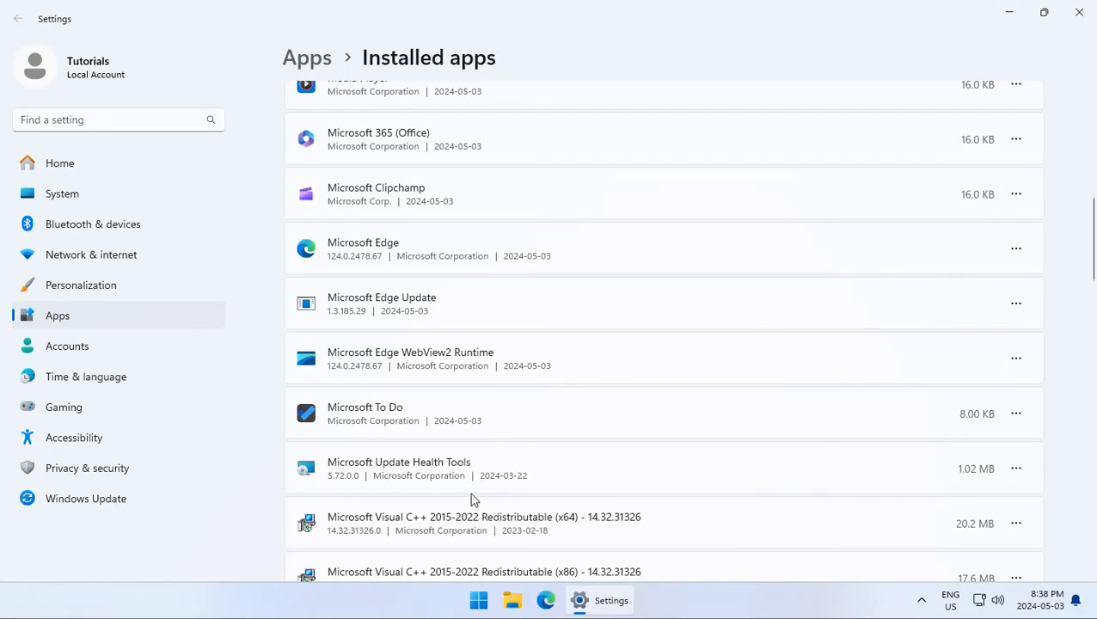
Open the Start menu's All apps list and scroll to its top.
left_click(479, 600)
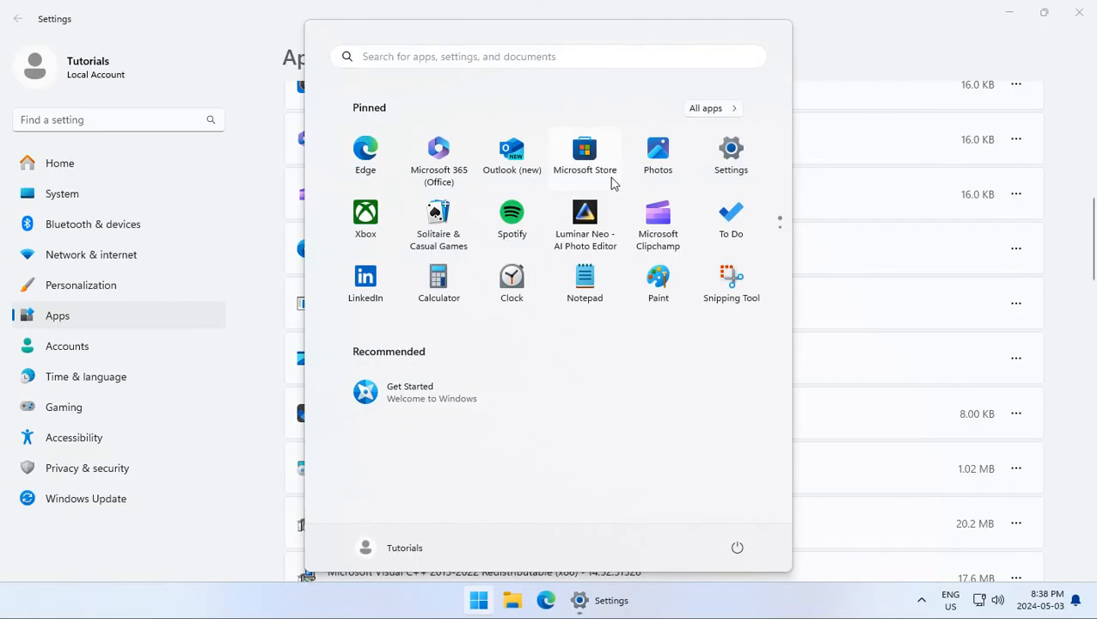
mouse_move(705, 108)
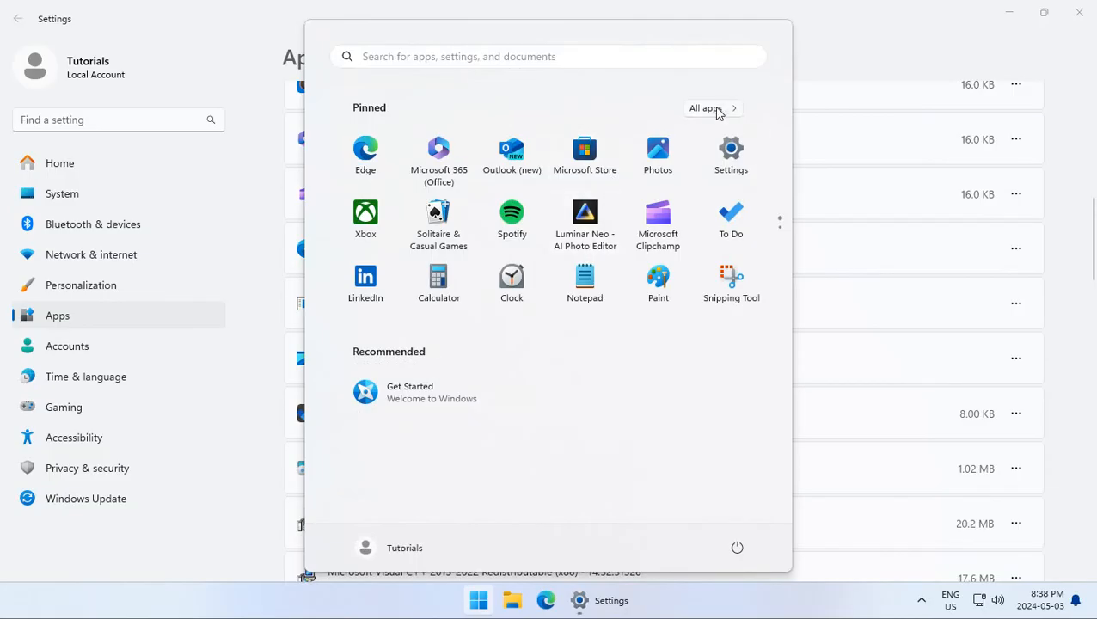
mouse_move(714, 112)
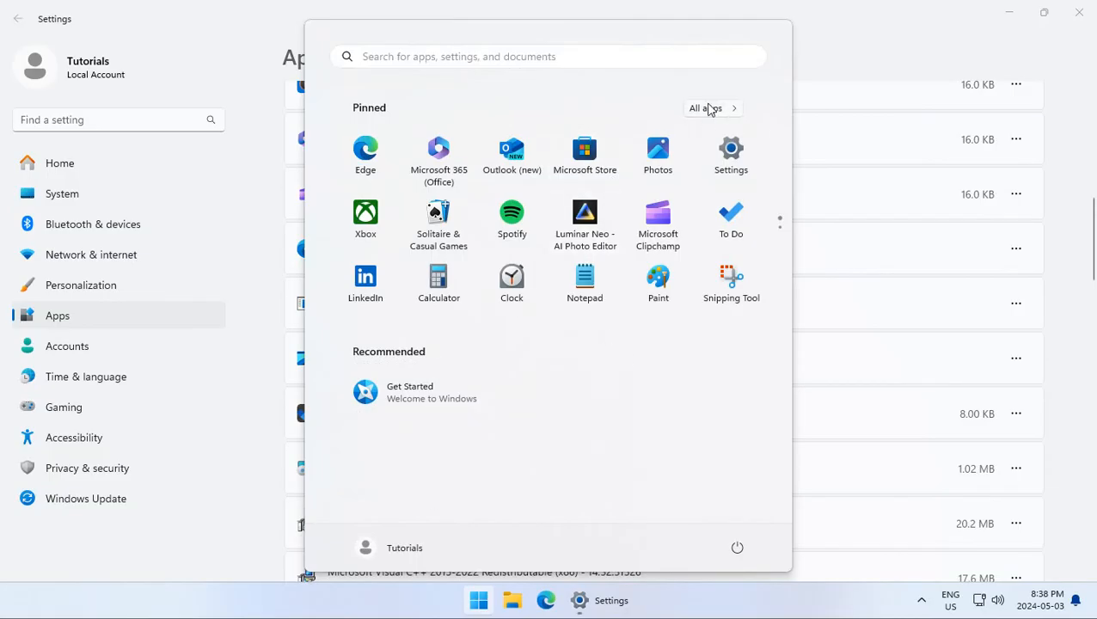
left_click(705, 107)
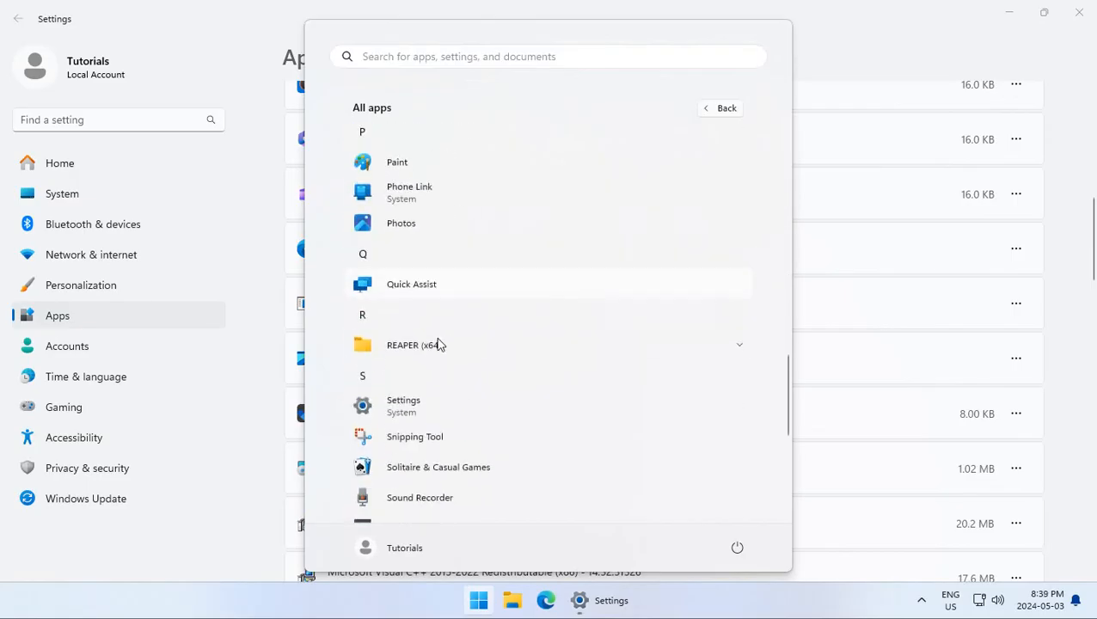
scroll("up", 3)
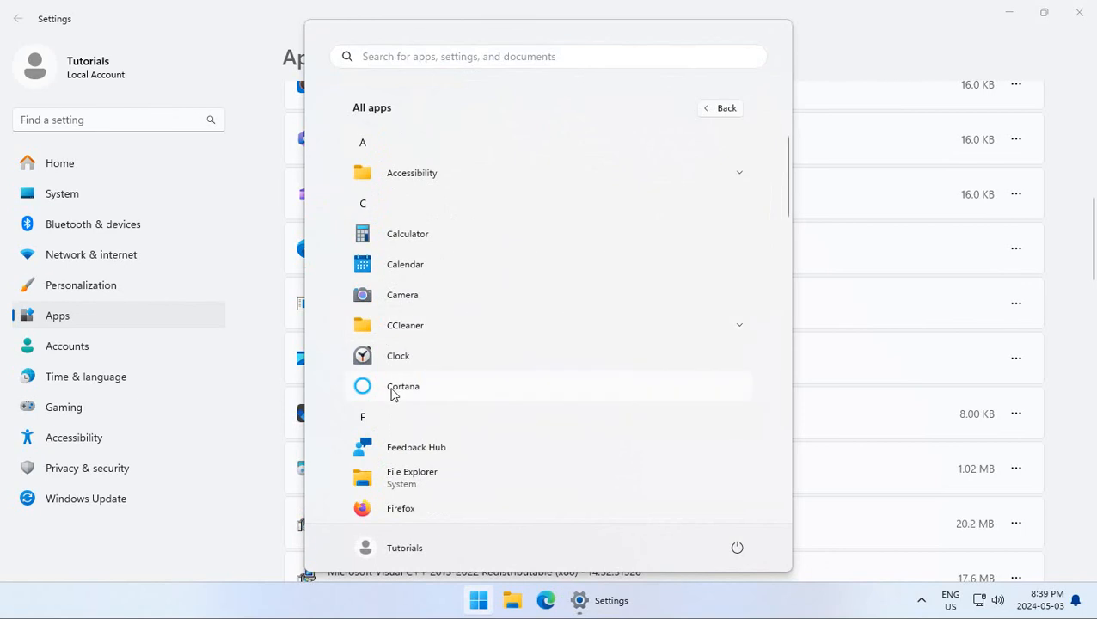
mouse_move(417, 390)
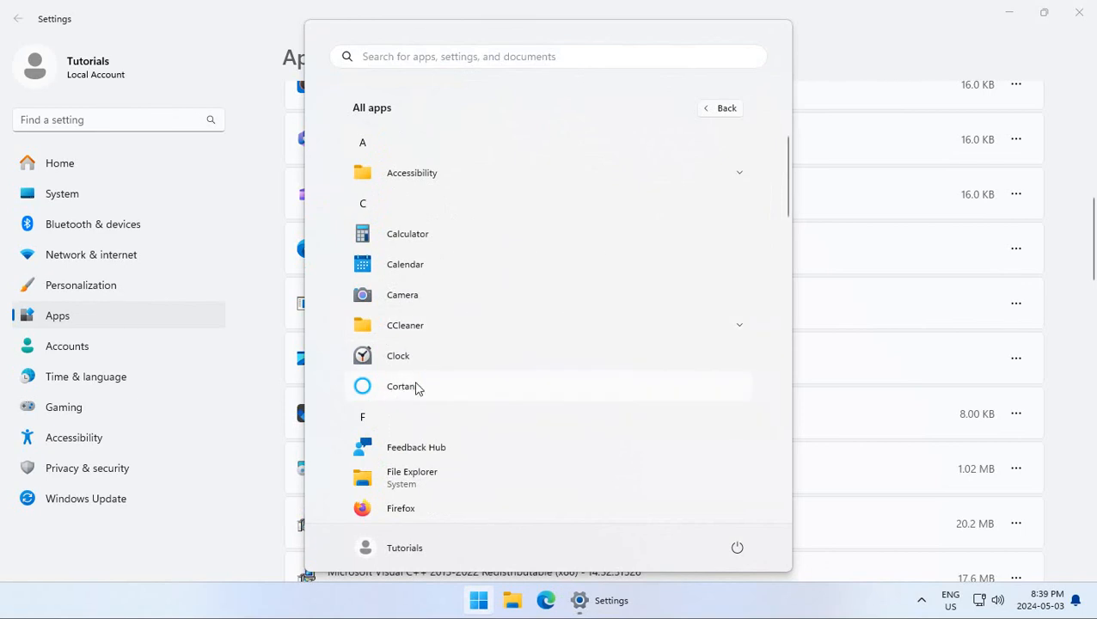
Uninstall Cortana from All apps, then check Game Bar's context menu for an uninstall option.
right_click(401, 385)
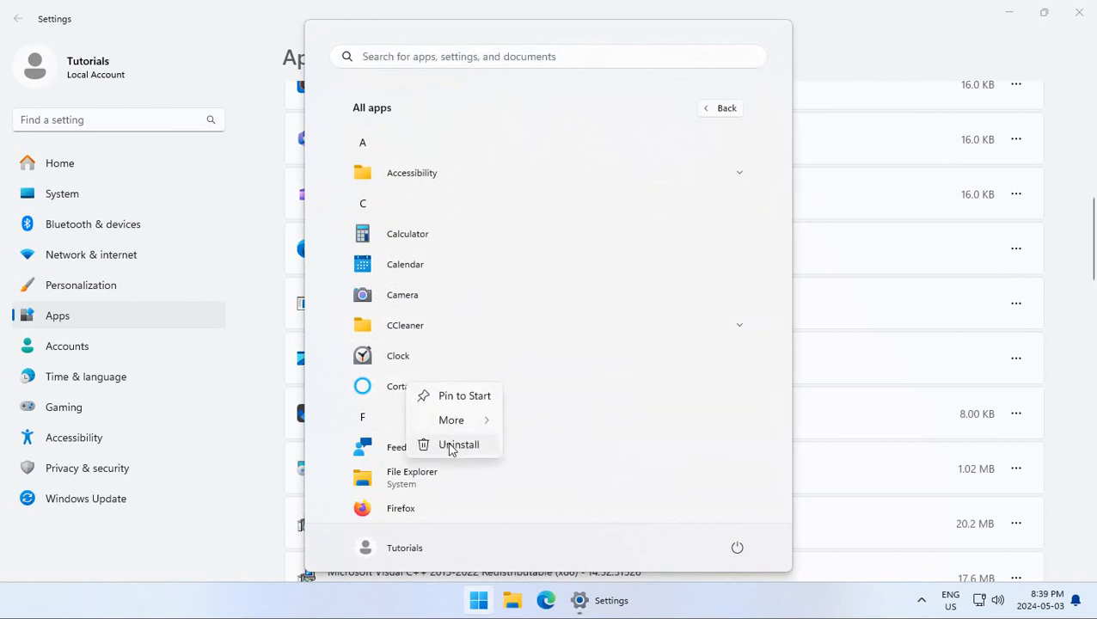
left_click(595, 337)
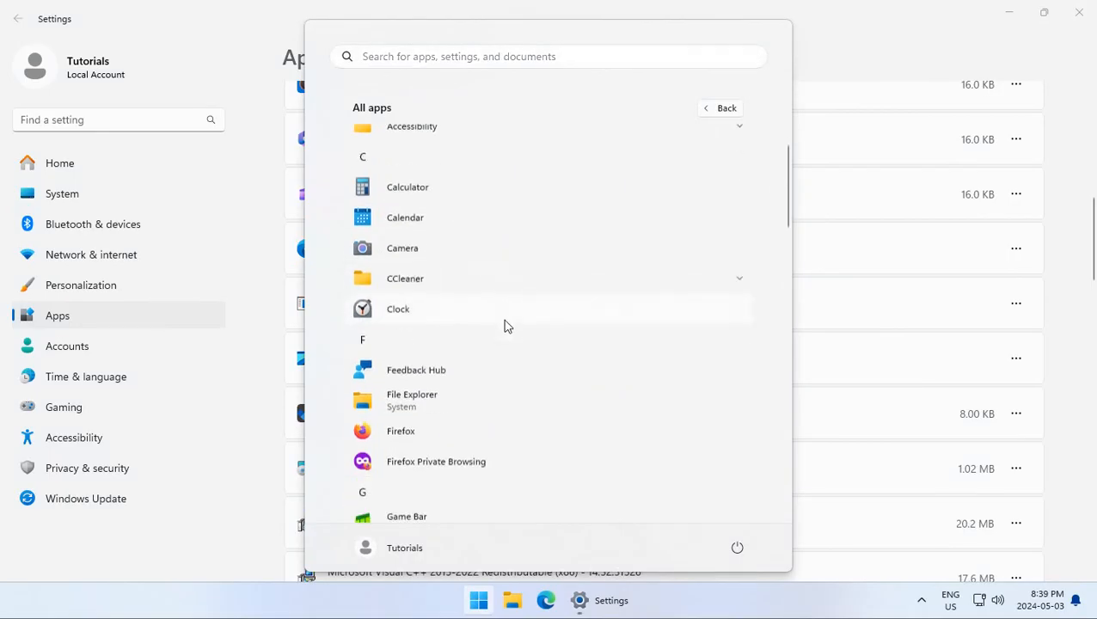
scroll("down", 3)
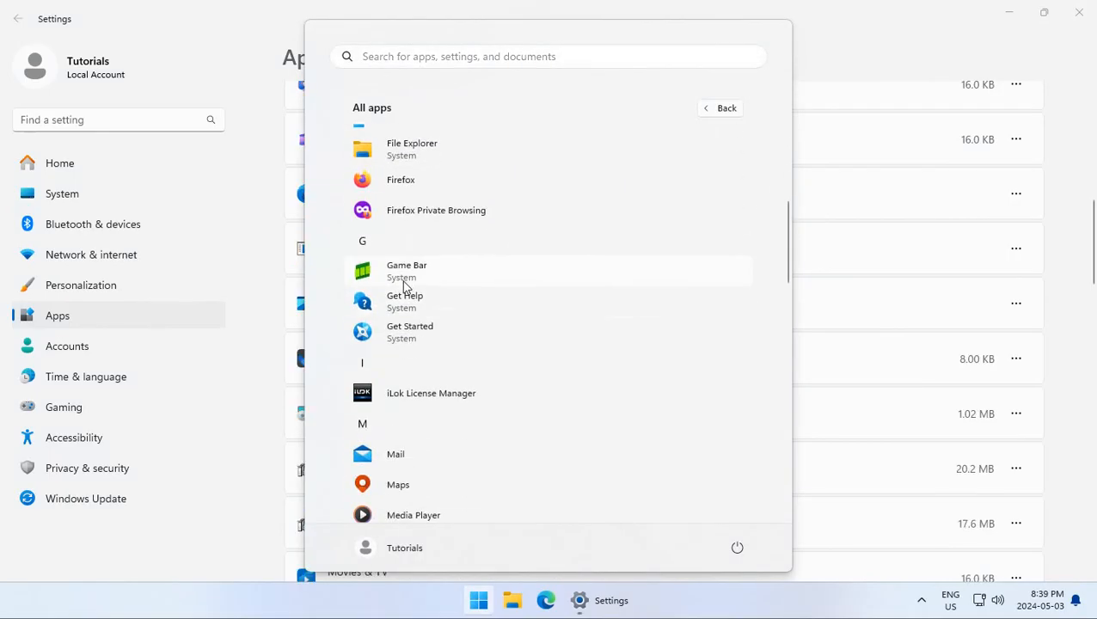
right_click(405, 271)
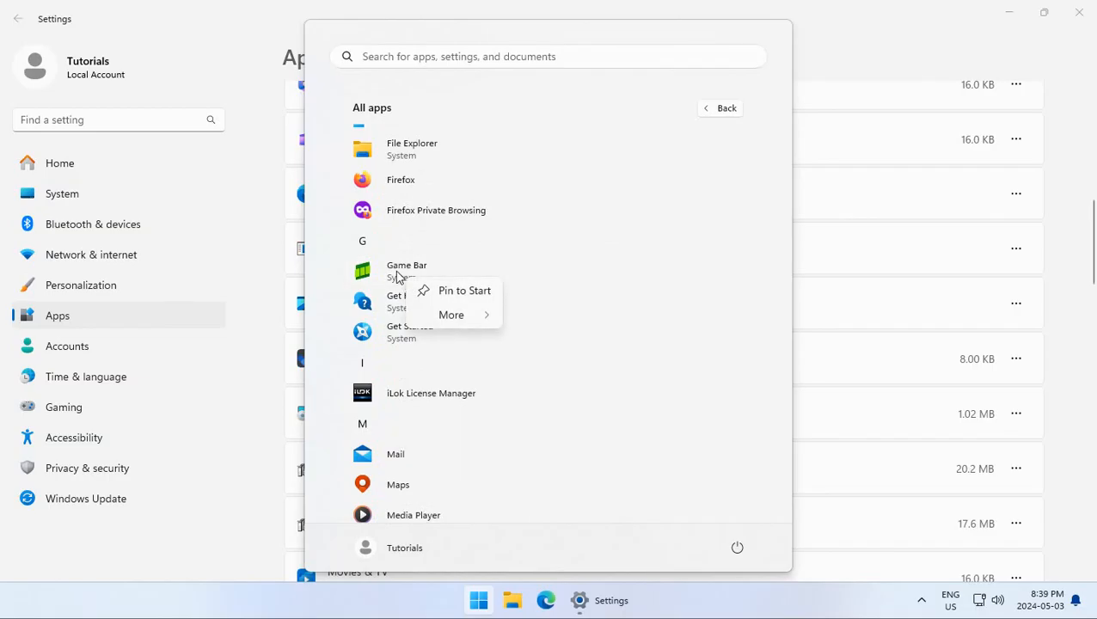
mouse_move(450, 315)
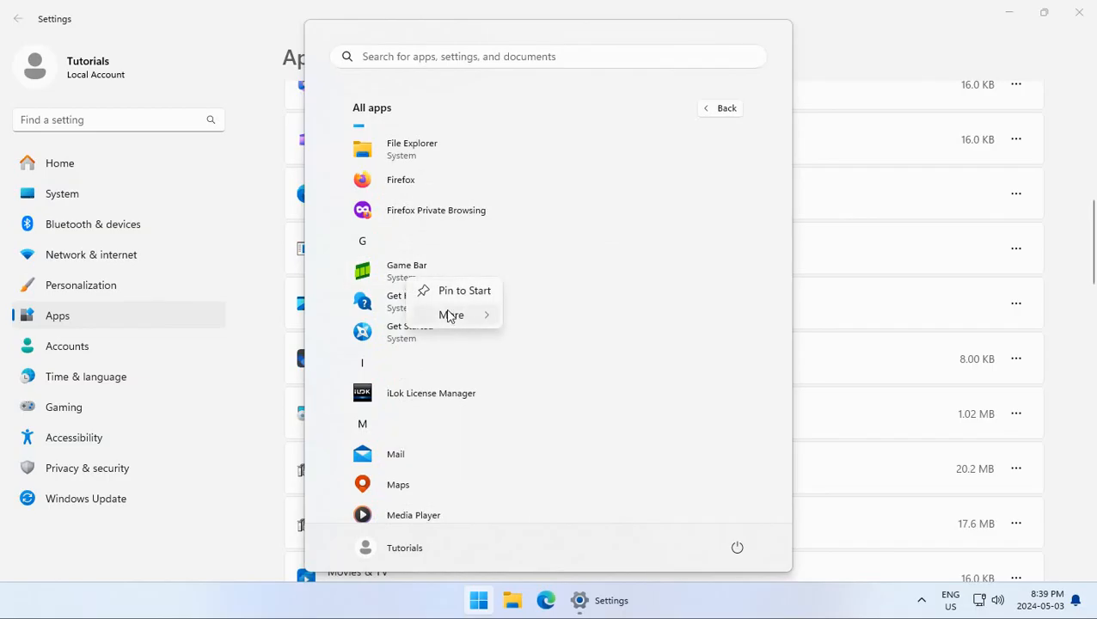
mouse_move(383, 324)
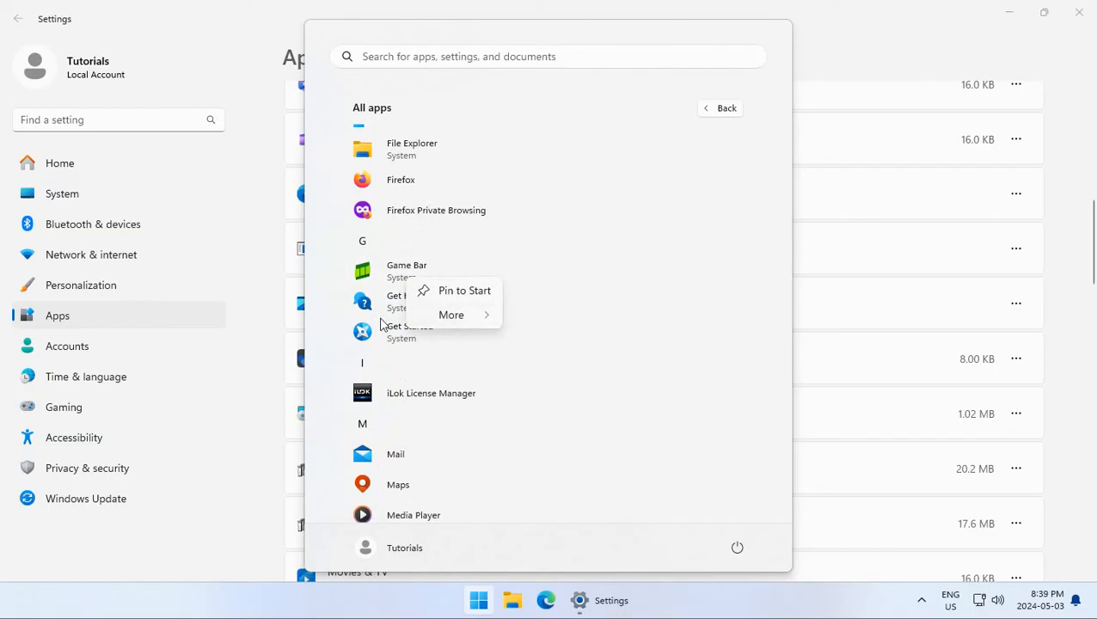
mouse_move(464, 418)
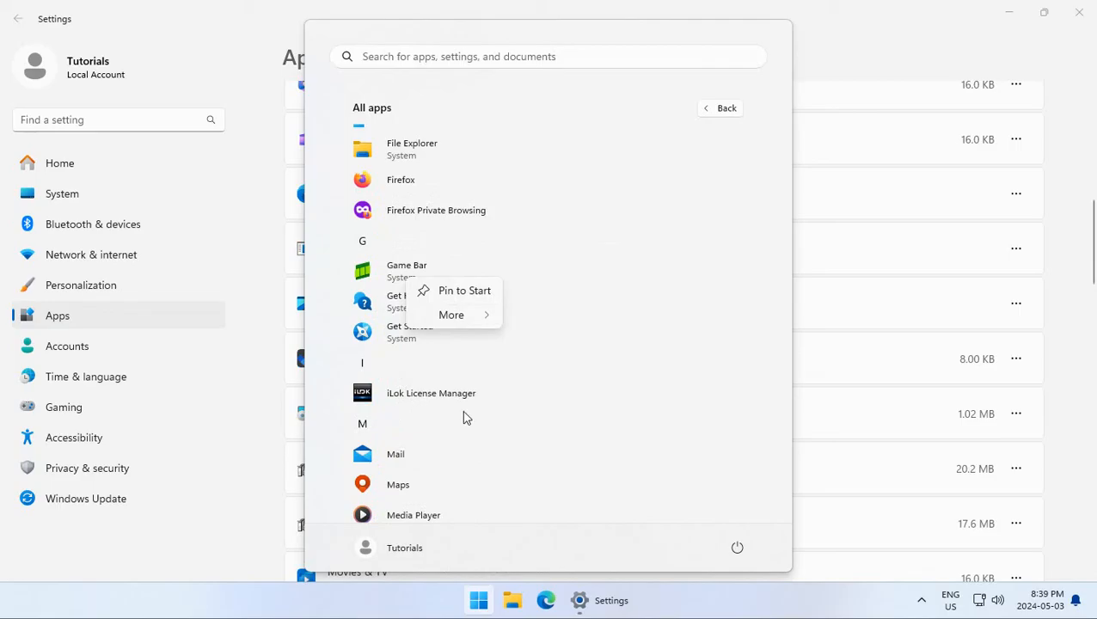
mouse_move(541, 373)
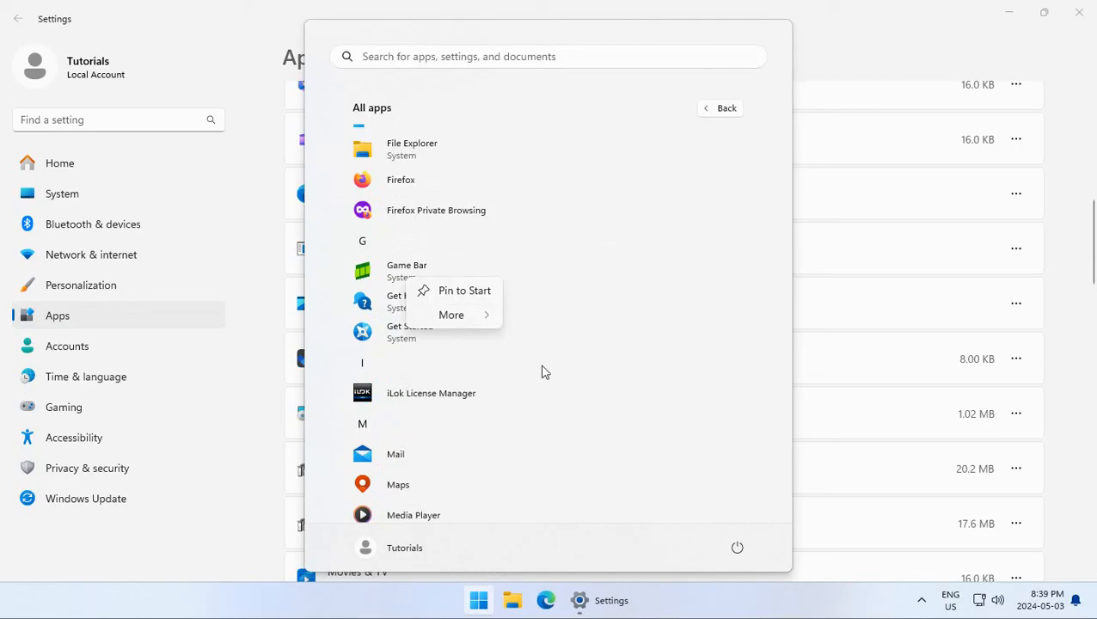
Dismiss the Game Bar menu and uninstall Mail, Movies & TV, and Xbox from All apps.
left_click(541, 371)
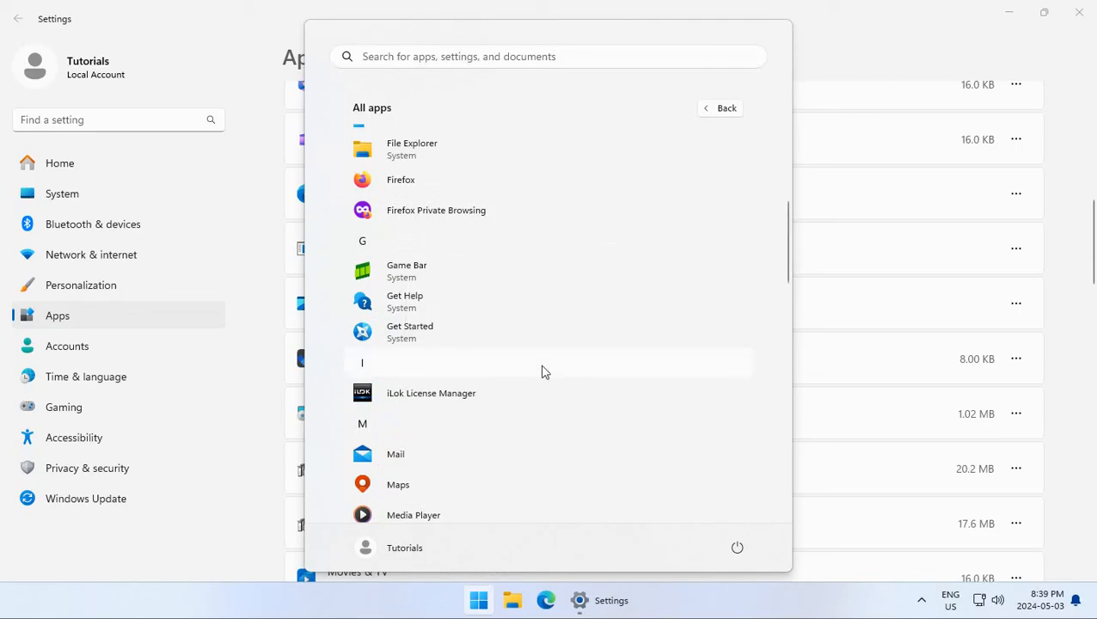
mouse_move(441, 458)
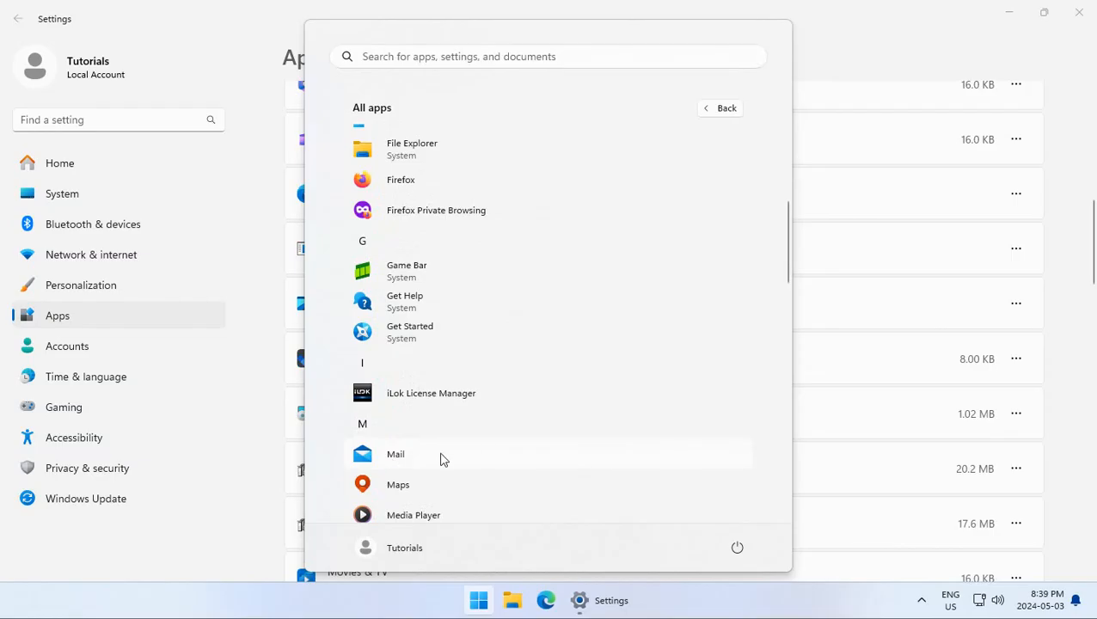
mouse_move(400, 460)
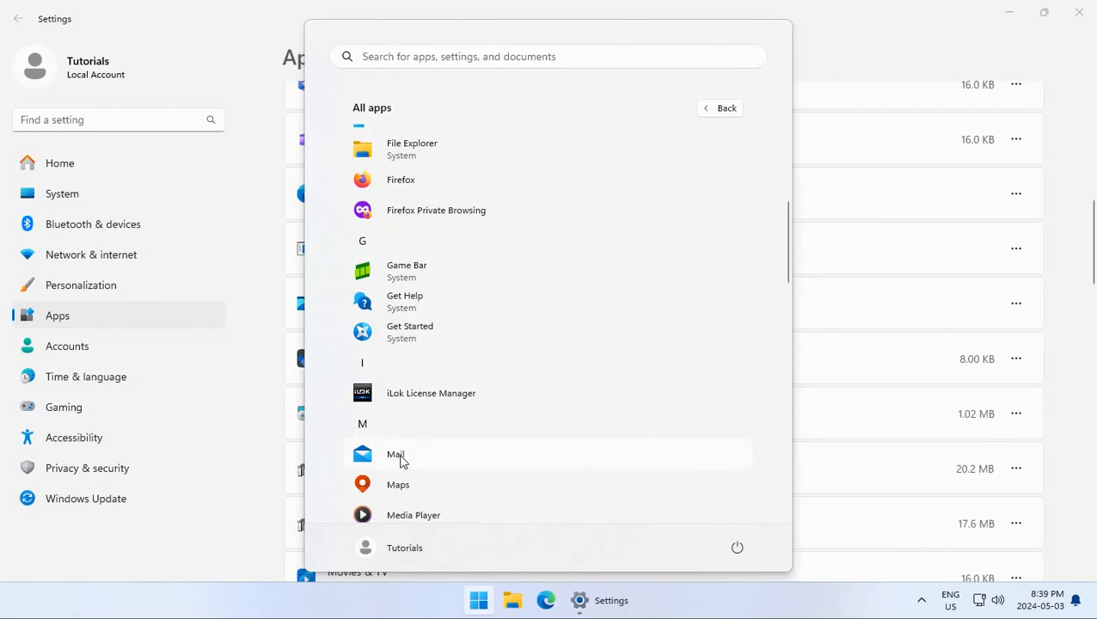
right_click(395, 454)
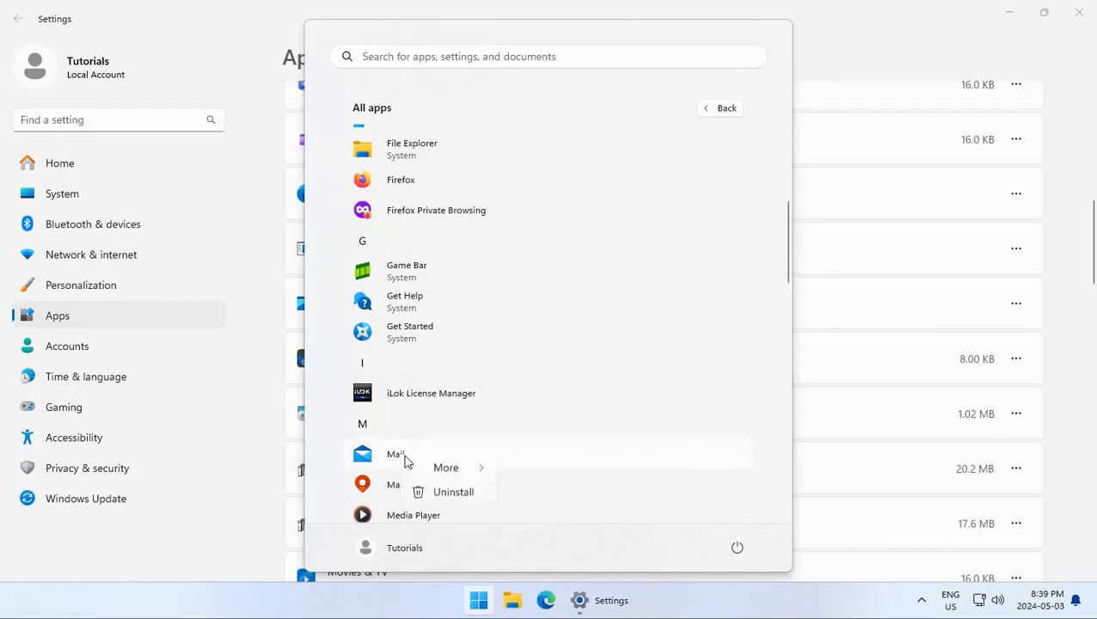
left_click(453, 491)
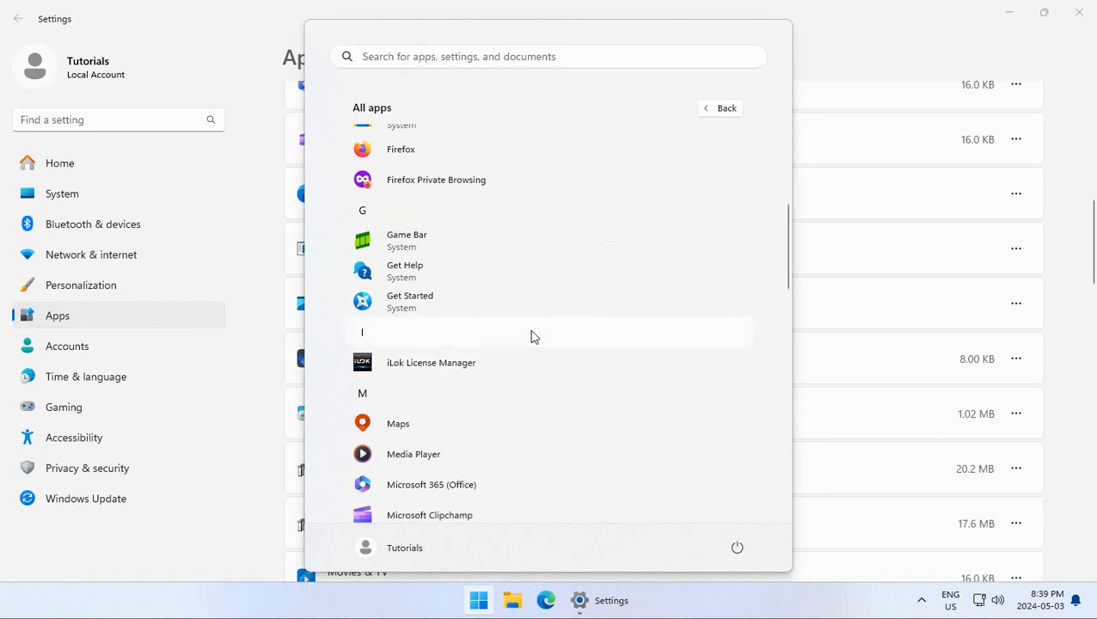
scroll("down", 3)
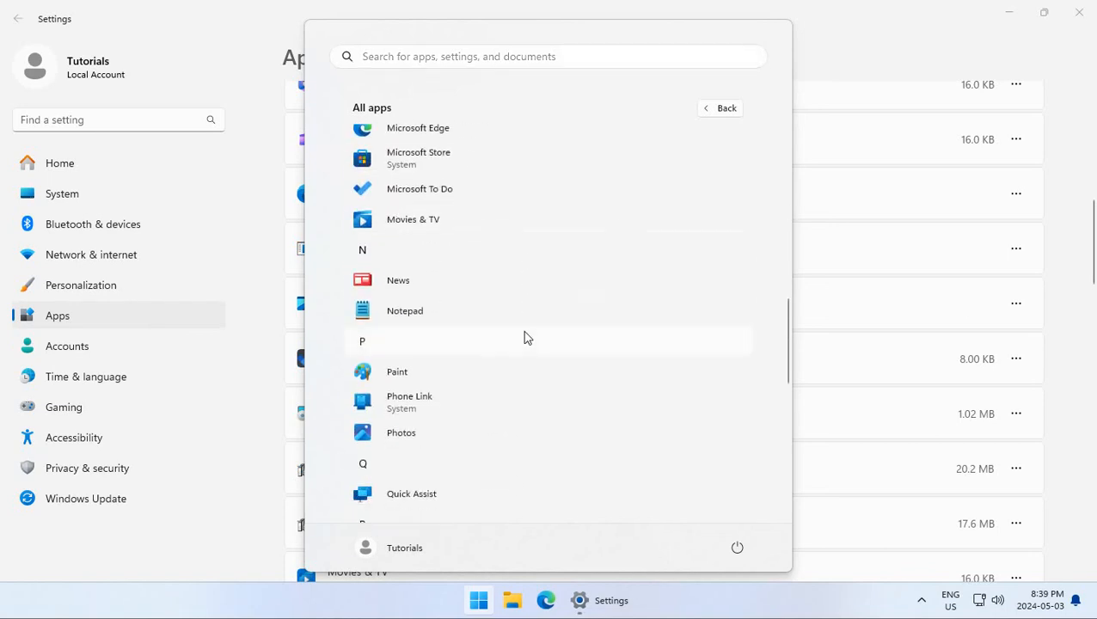
right_click(413, 218)
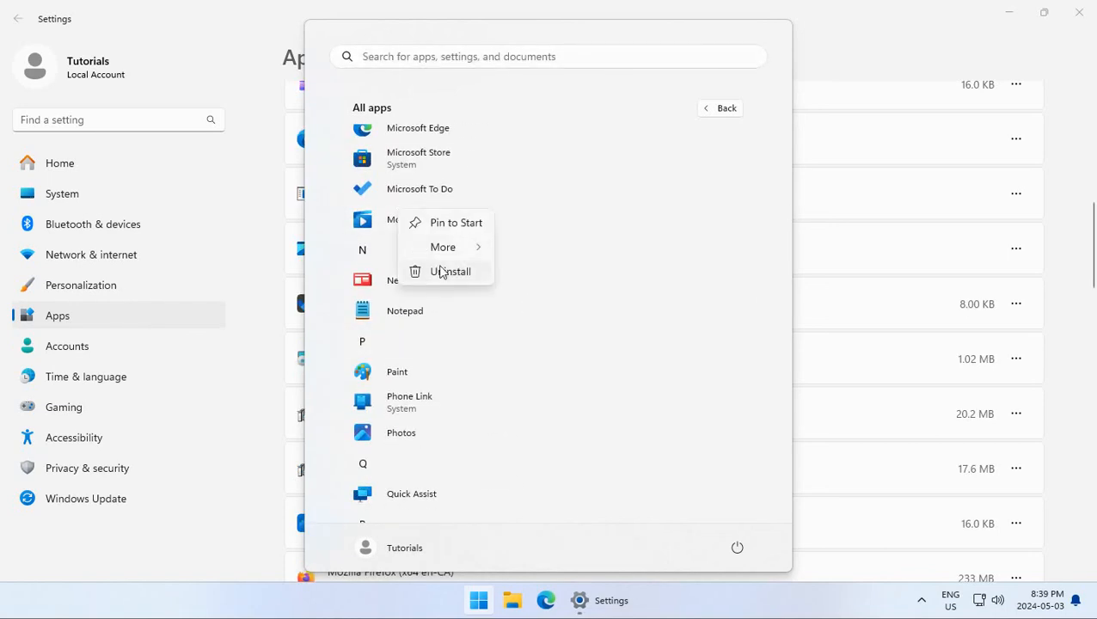
left_click(615, 177)
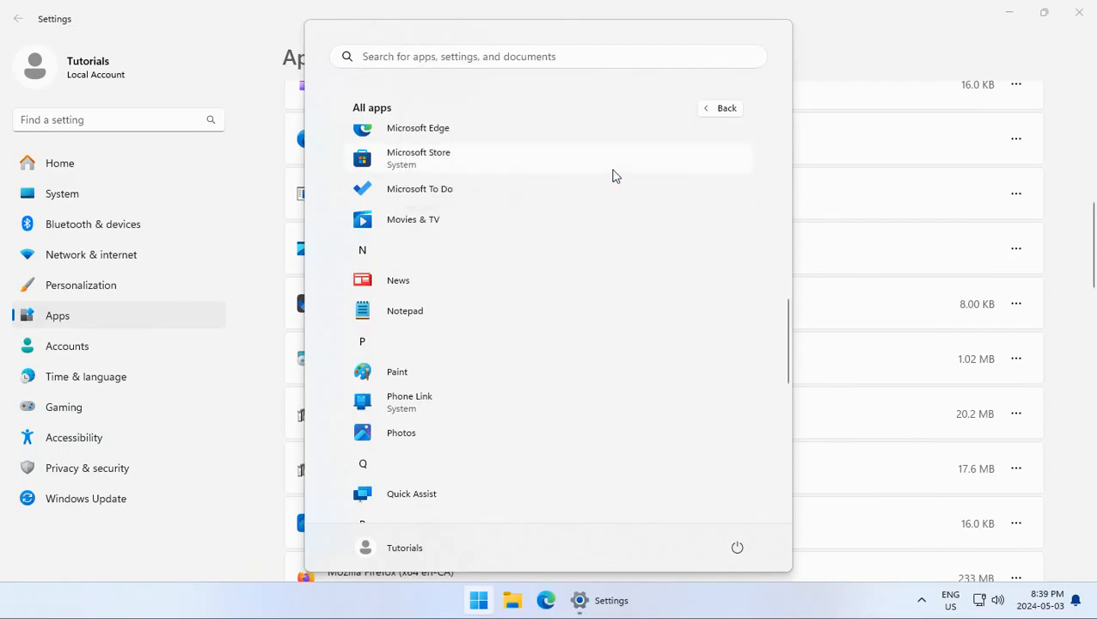
scroll("down", 3)
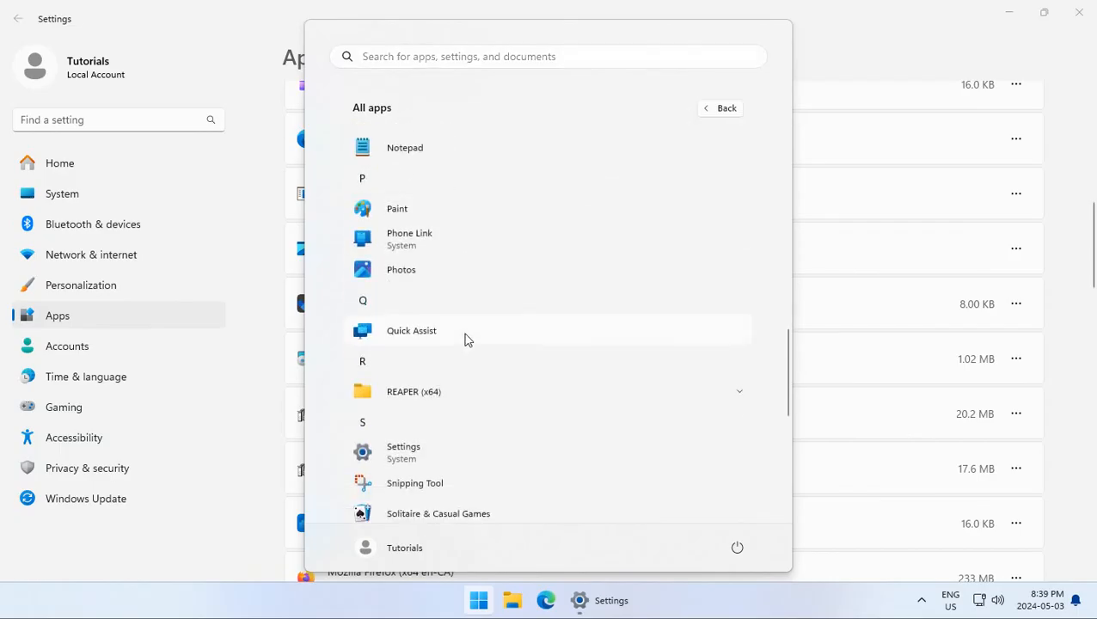
scroll("down", 3)
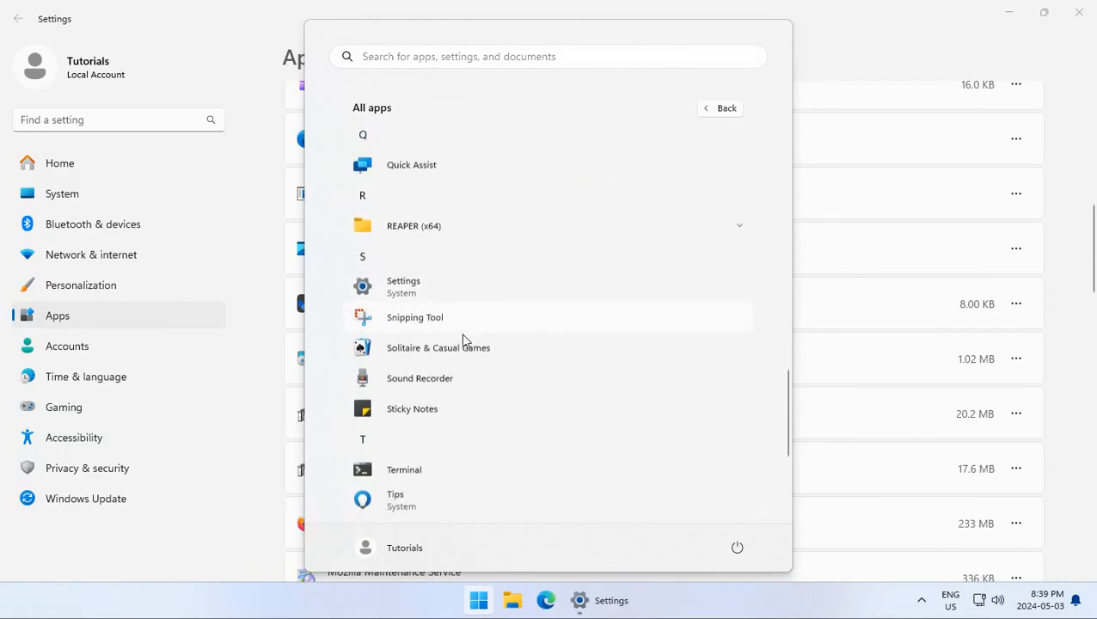
scroll("down", 3)
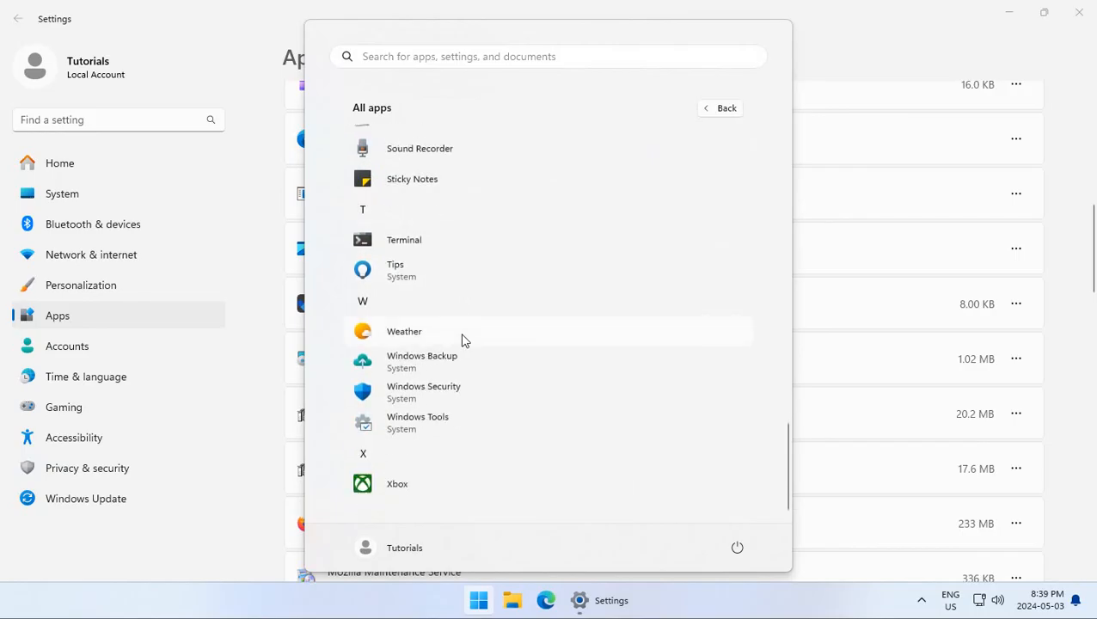
right_click(397, 483)
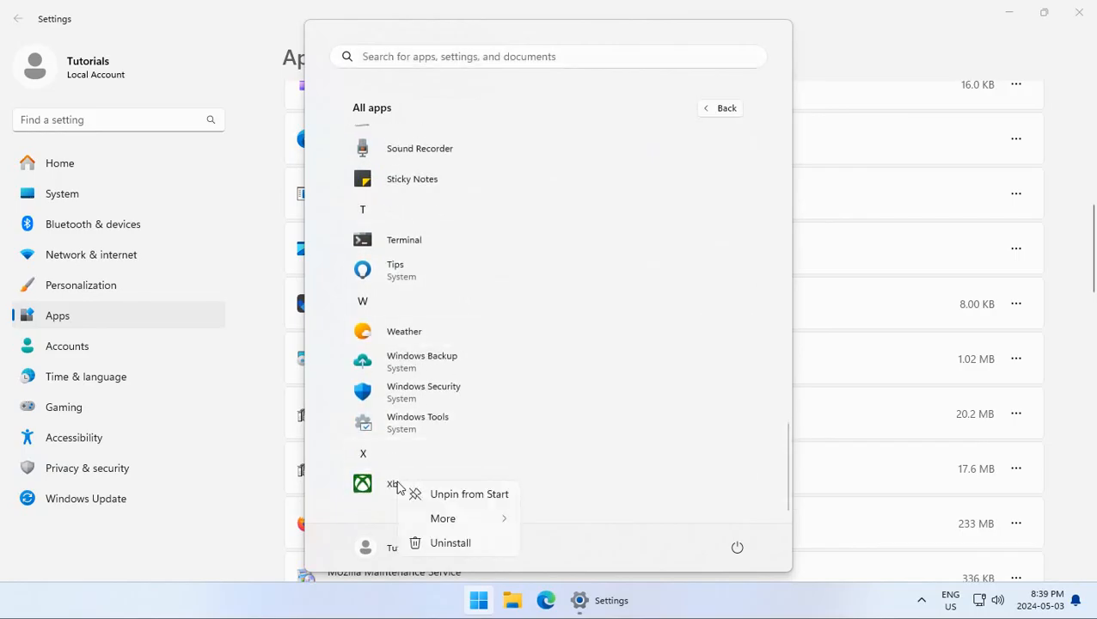
left_click(450, 543)
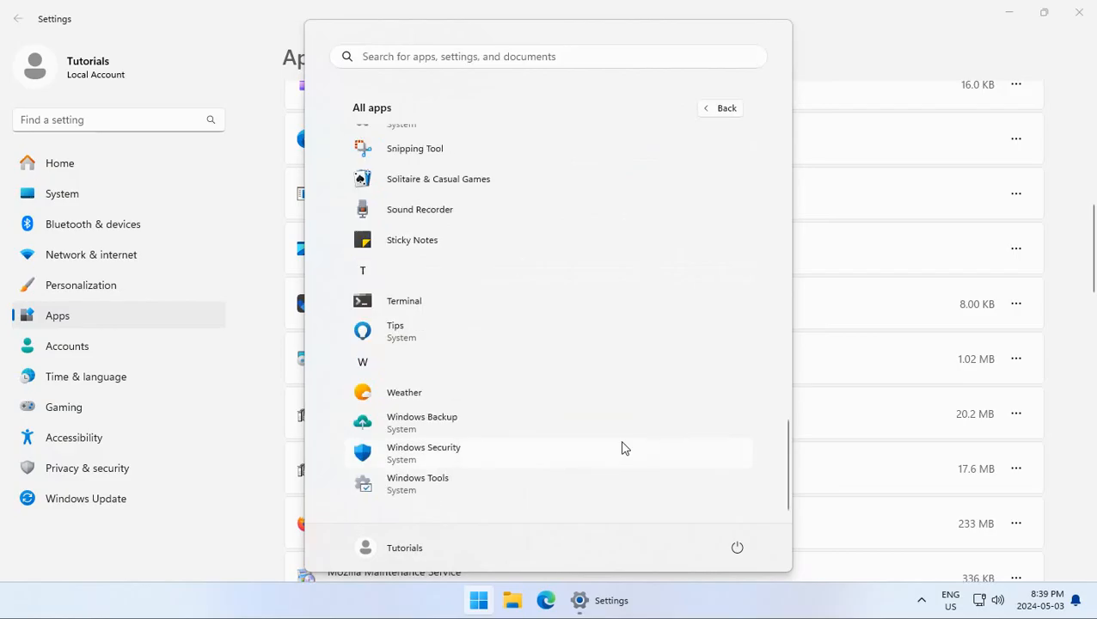
Scroll up All apps and open Sound Recorder's context menu showing Uninstall.
scroll("up", 3)
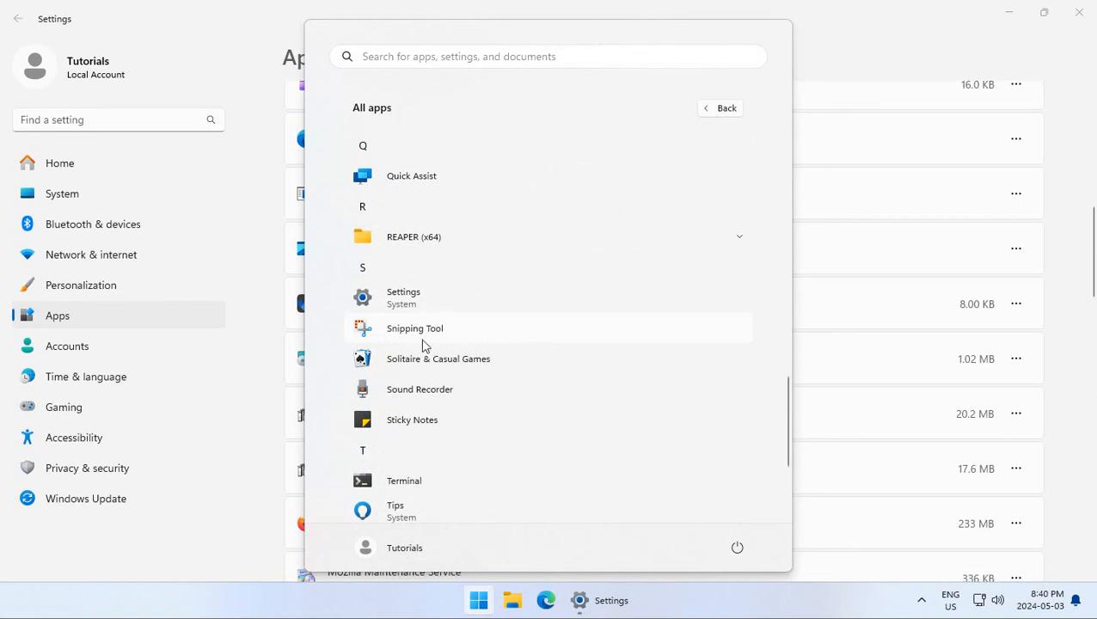
mouse_move(454, 338)
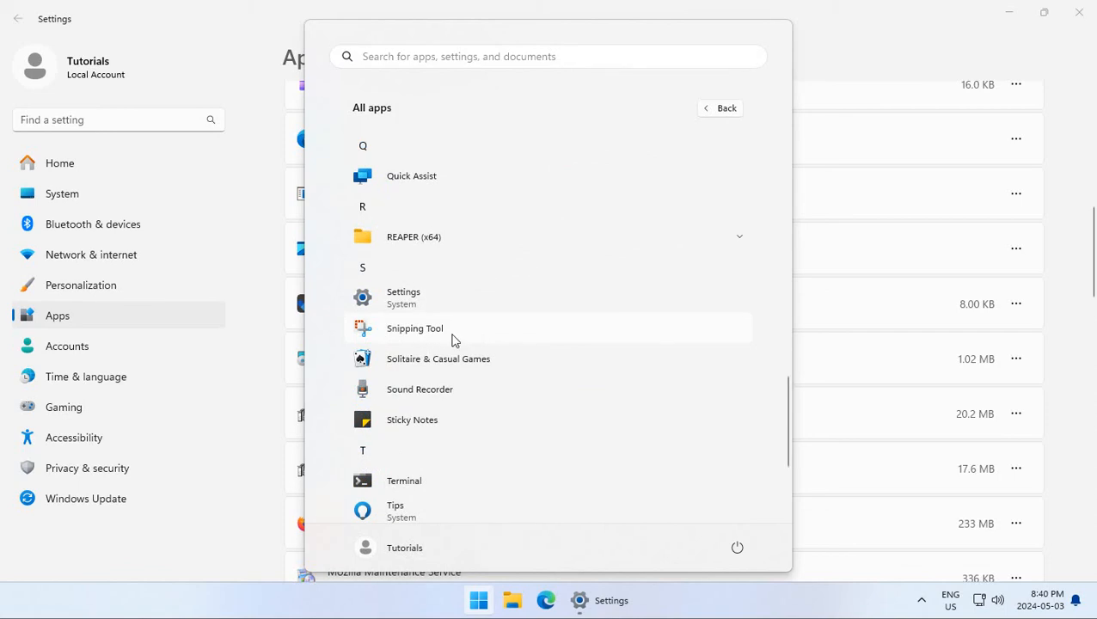
mouse_move(448, 347)
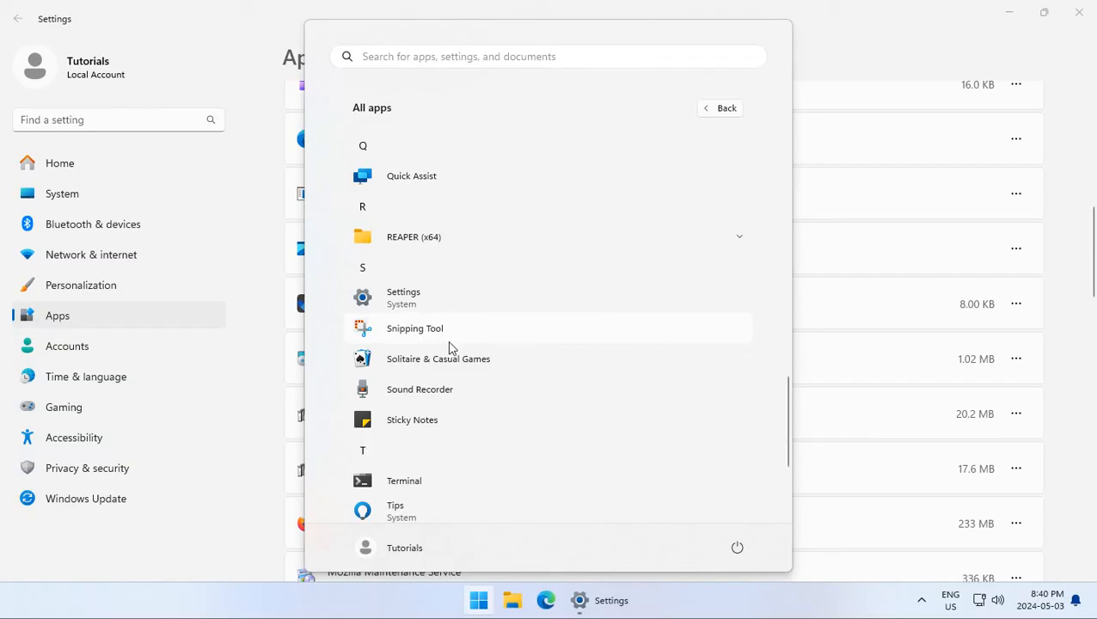
mouse_move(421, 393)
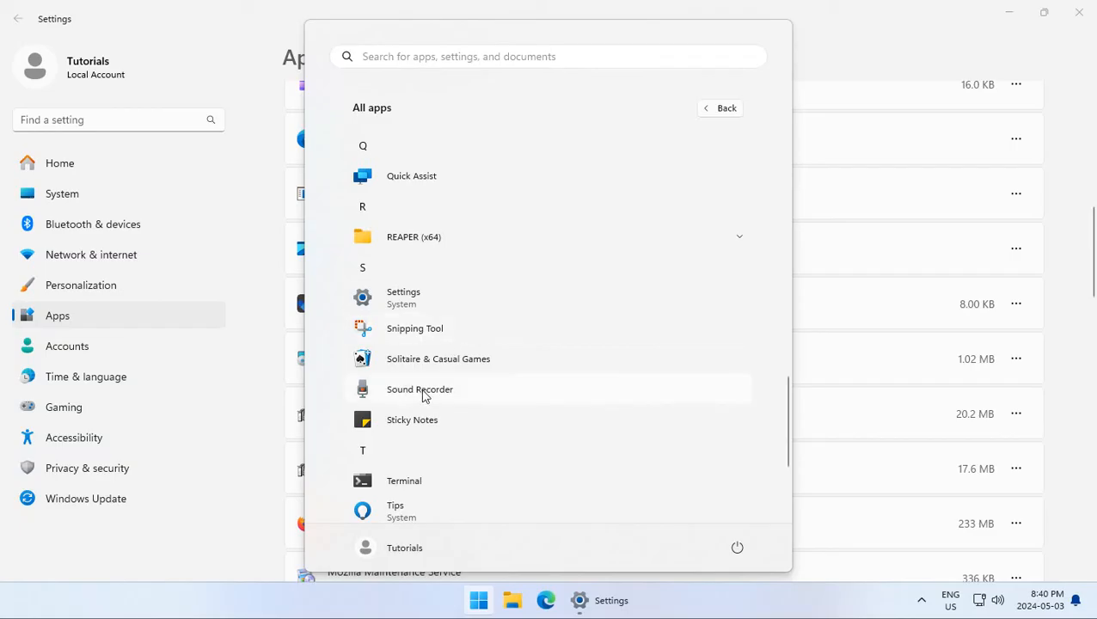
right_click(420, 389)
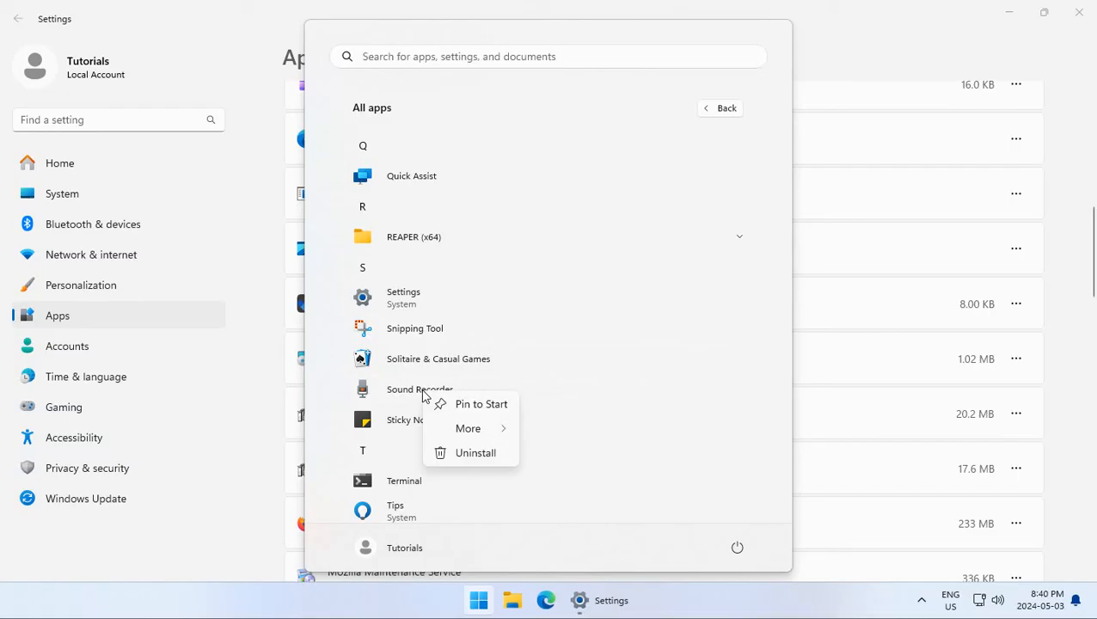
mouse_move(468, 453)
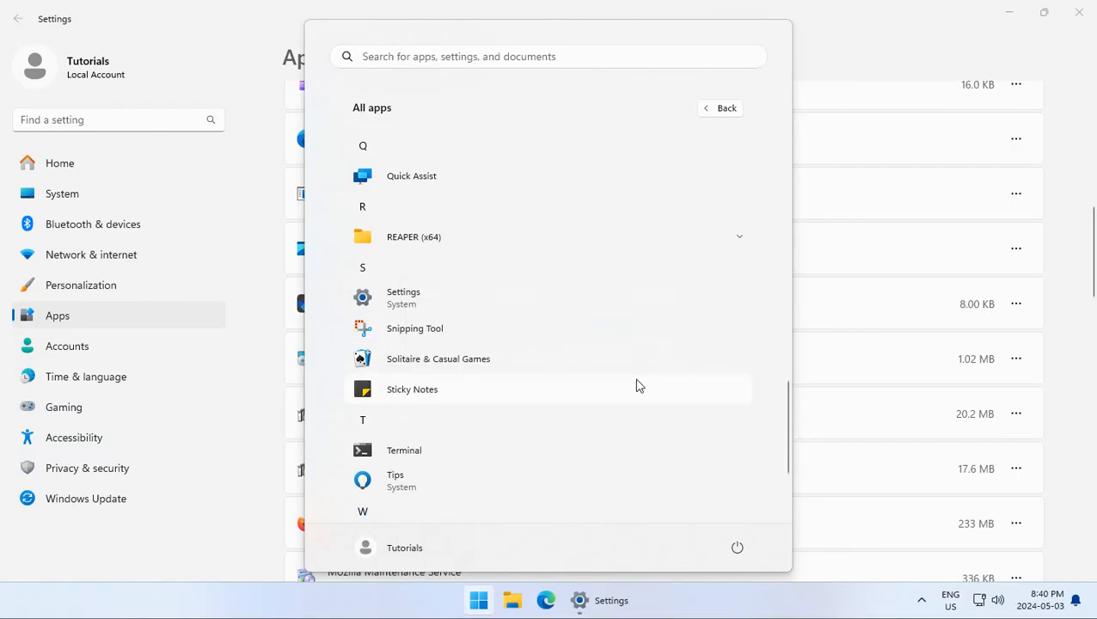
scroll("down", 3)
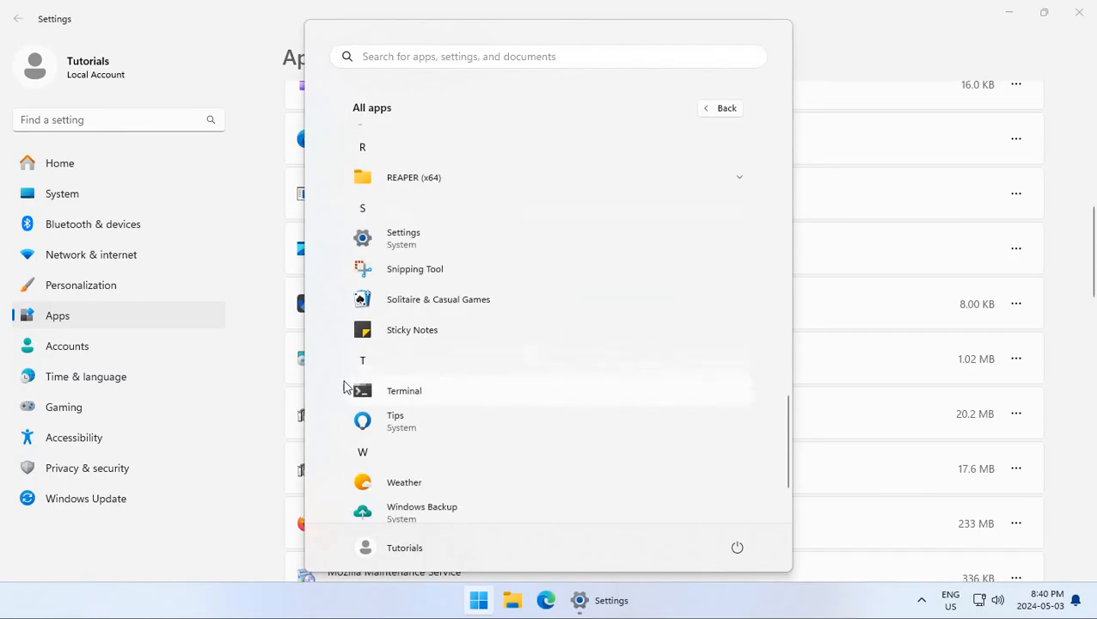
right_click(404, 390)
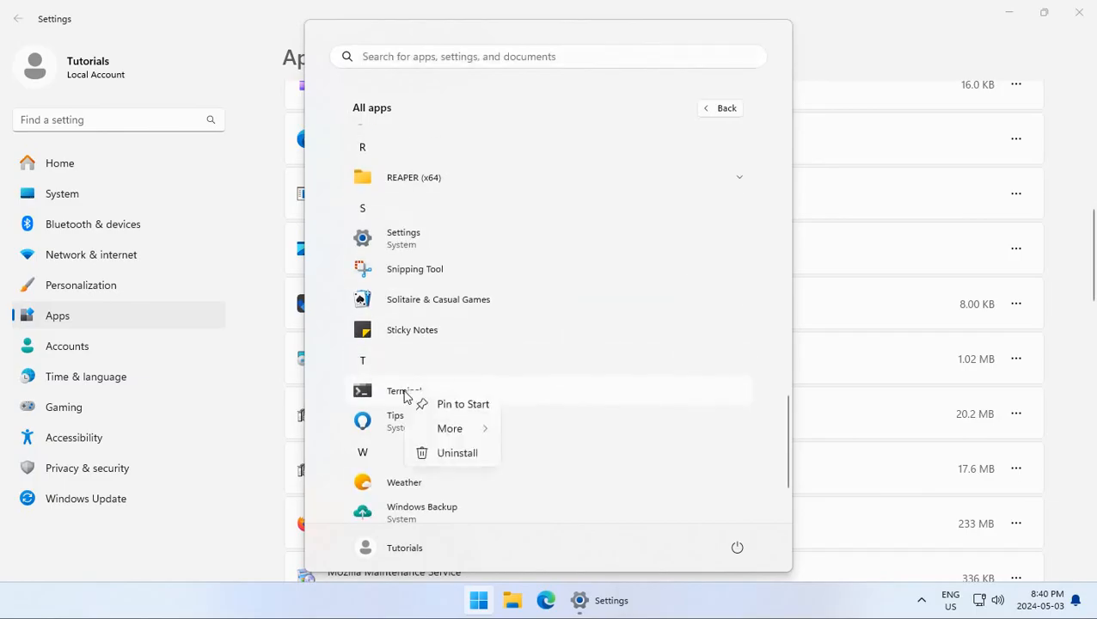
mouse_move(400, 422)
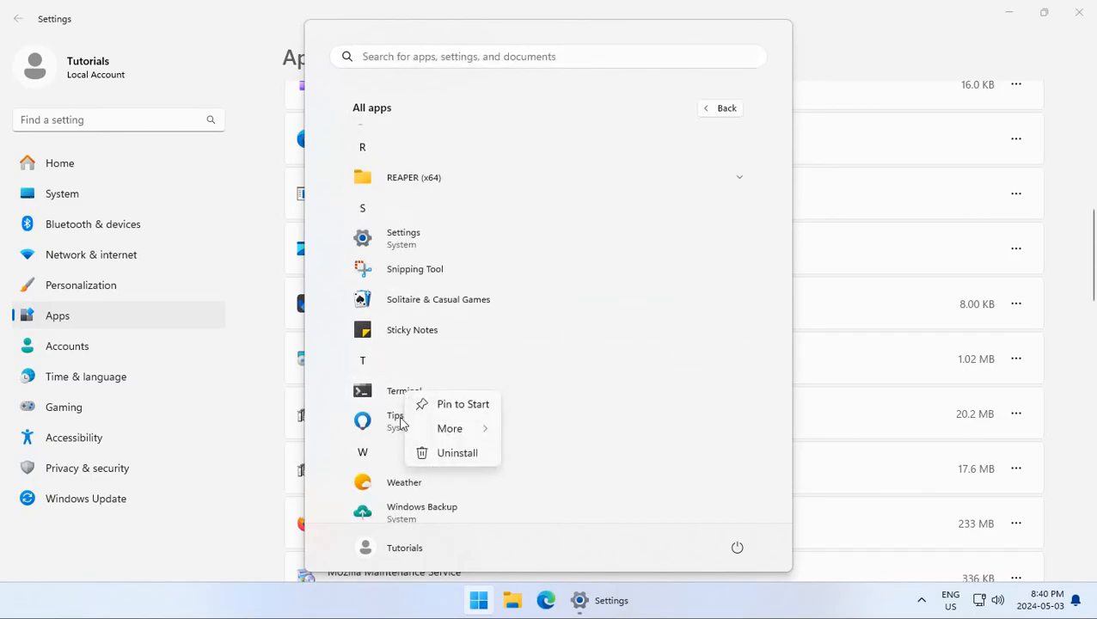
mouse_move(385, 395)
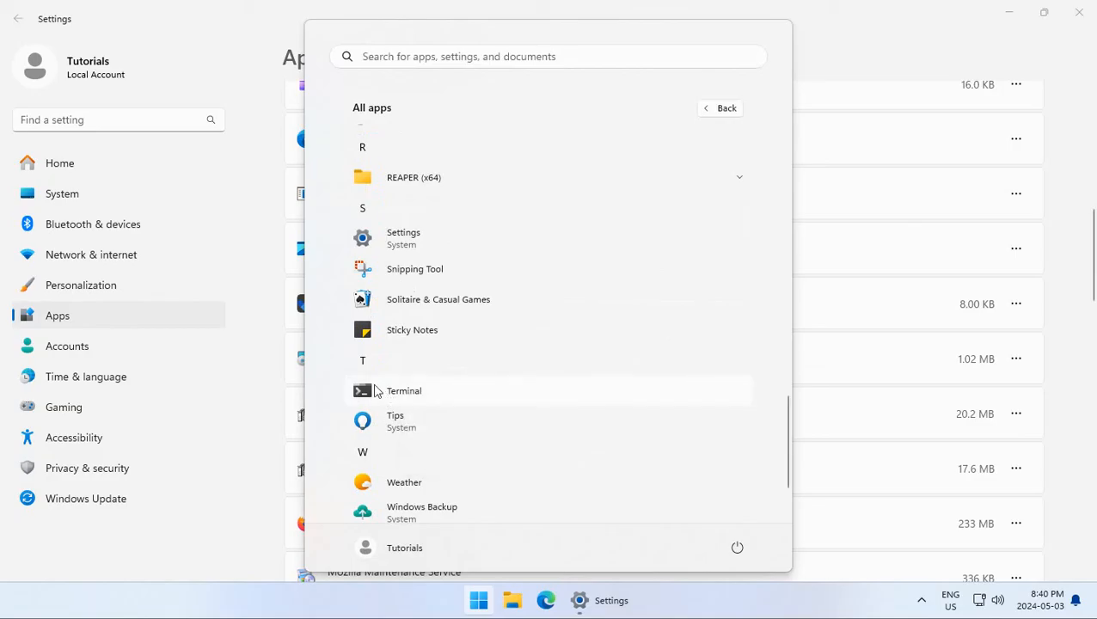
mouse_move(415, 402)
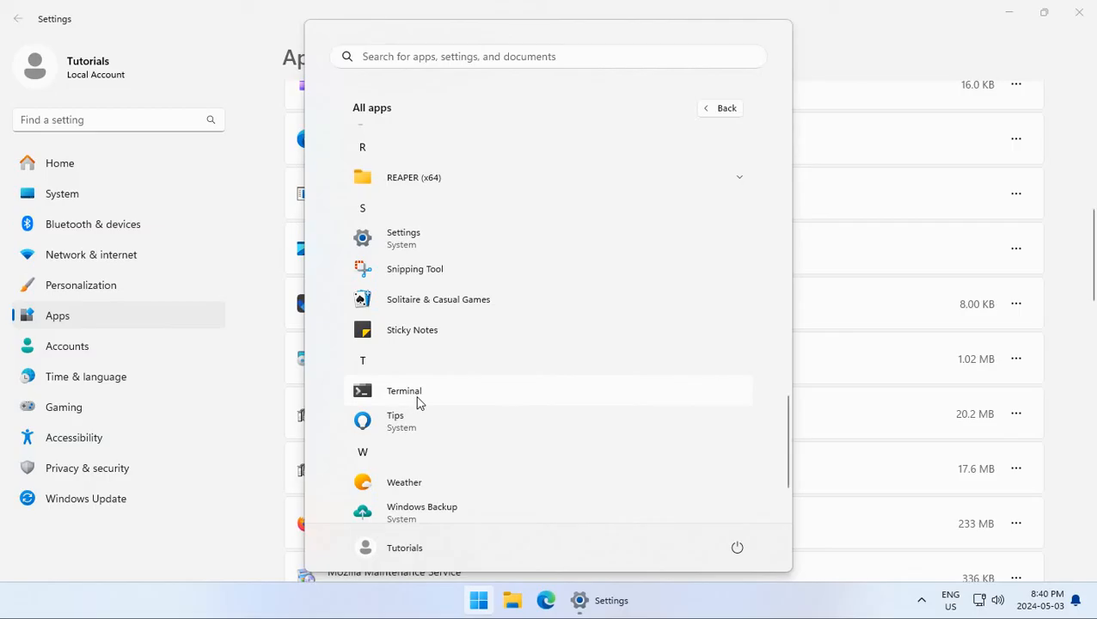
mouse_move(416, 398)
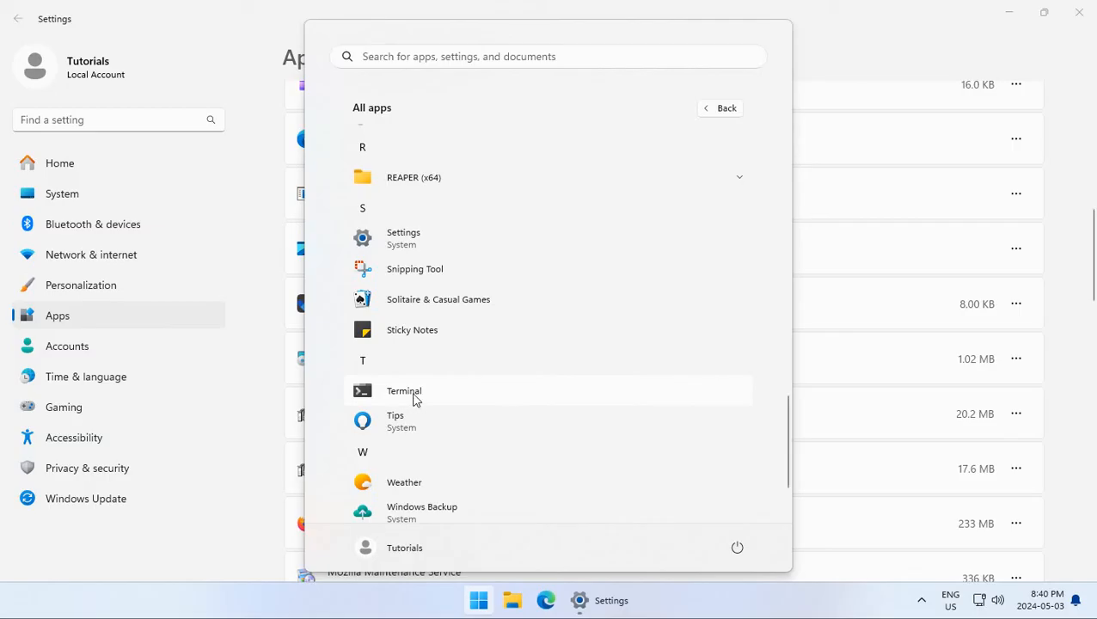
scroll("down", 3)
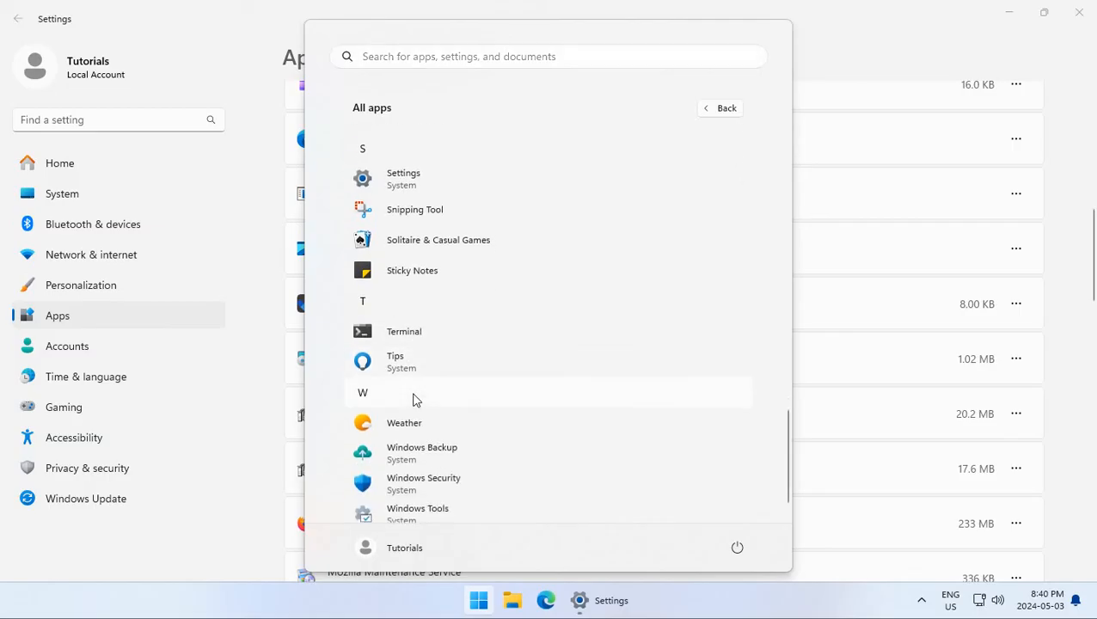